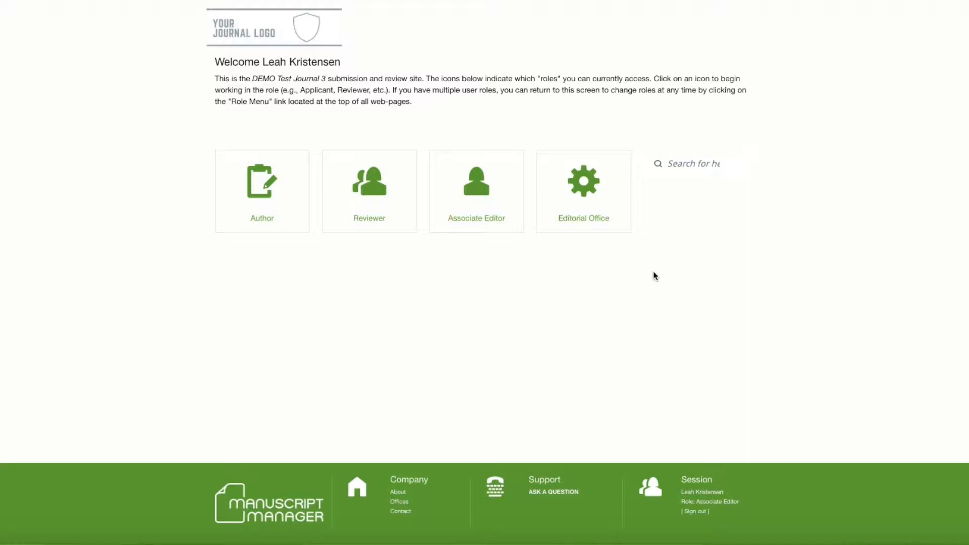
mouse_move(481, 206)
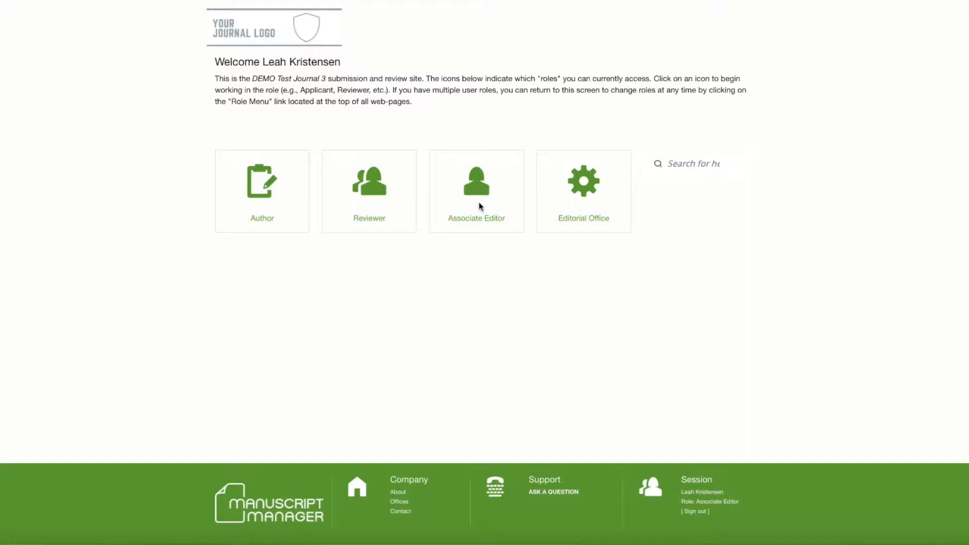
Choose the Associate Editor role icon on the welcome page.
left_click(476, 185)
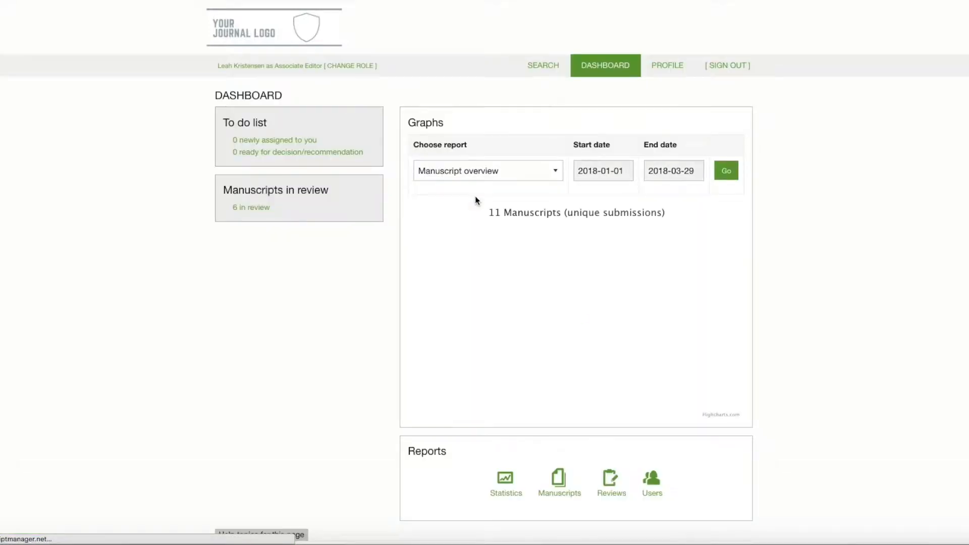
left_click(725, 170)
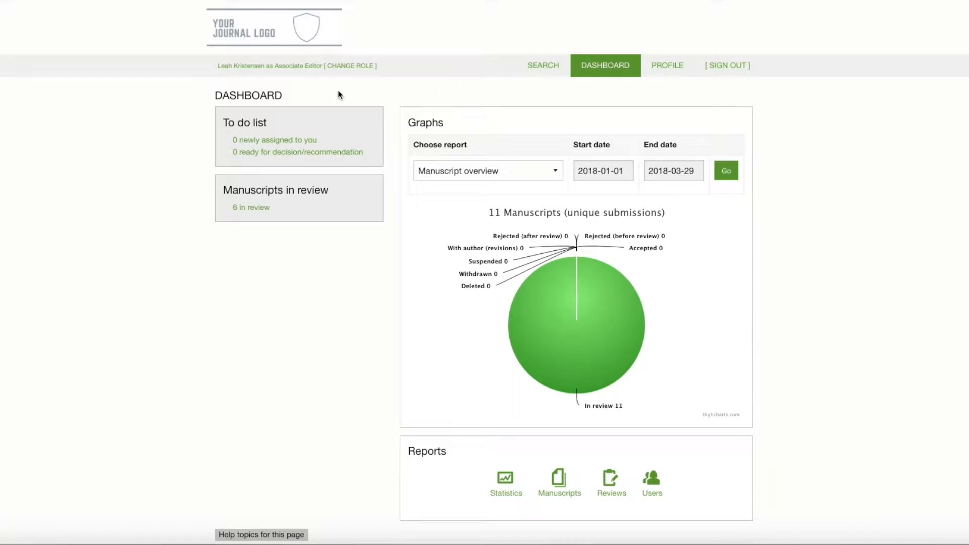
mouse_move(773, 280)
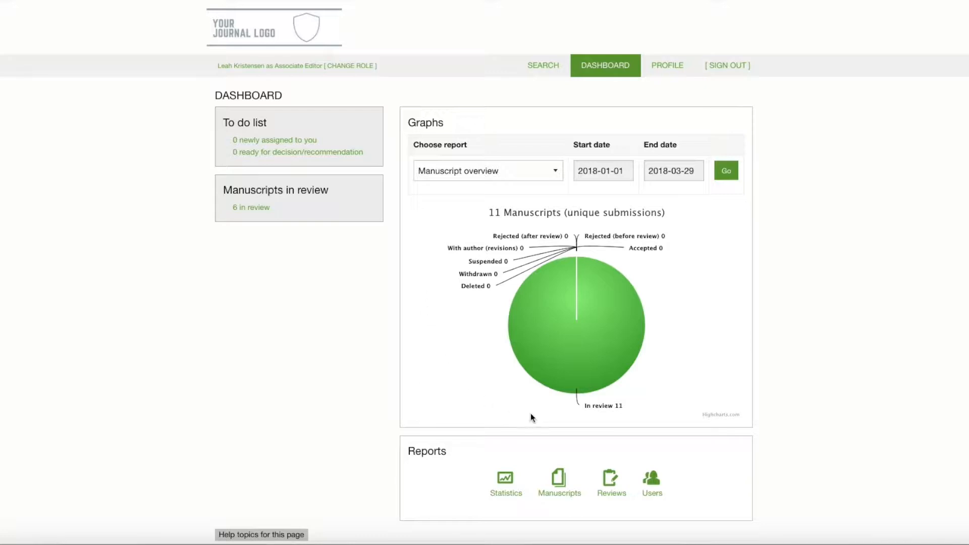
mouse_move(413, 224)
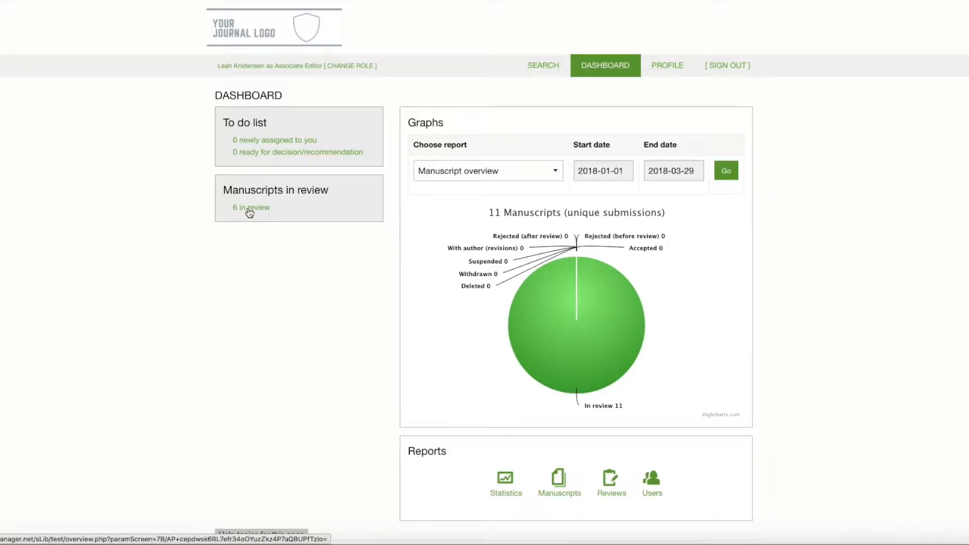
Open '6 in review' and scroll through the in-review manuscripts list.
left_click(251, 207)
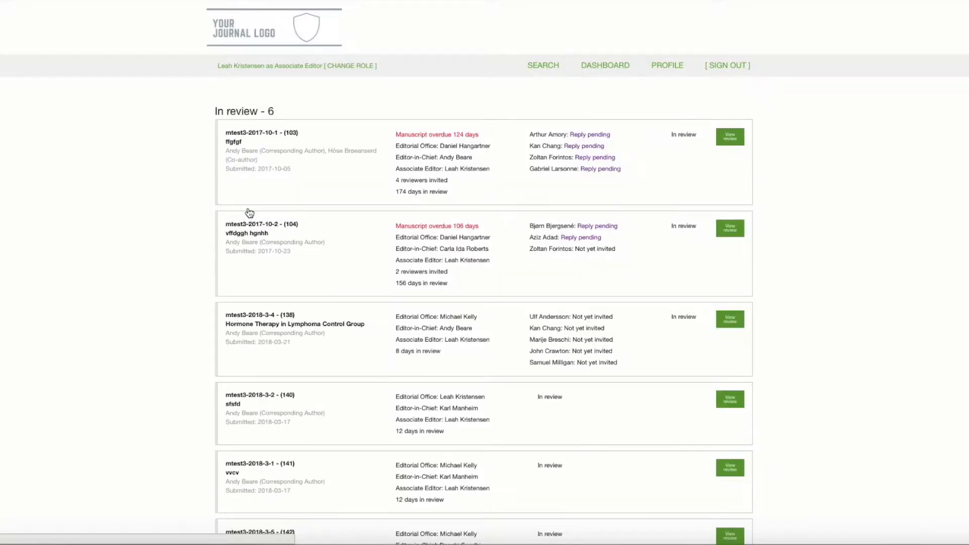
scroll("down", 3)
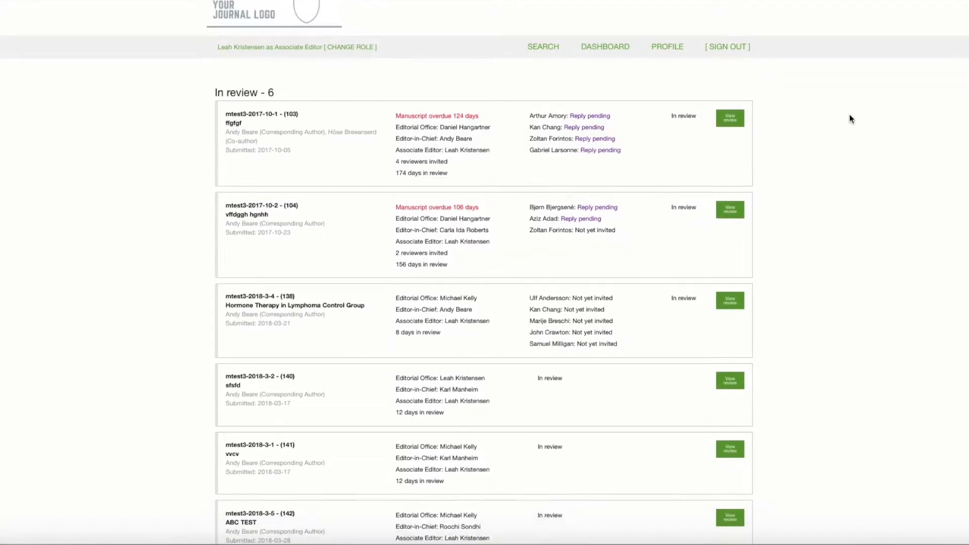
scroll("down", 3)
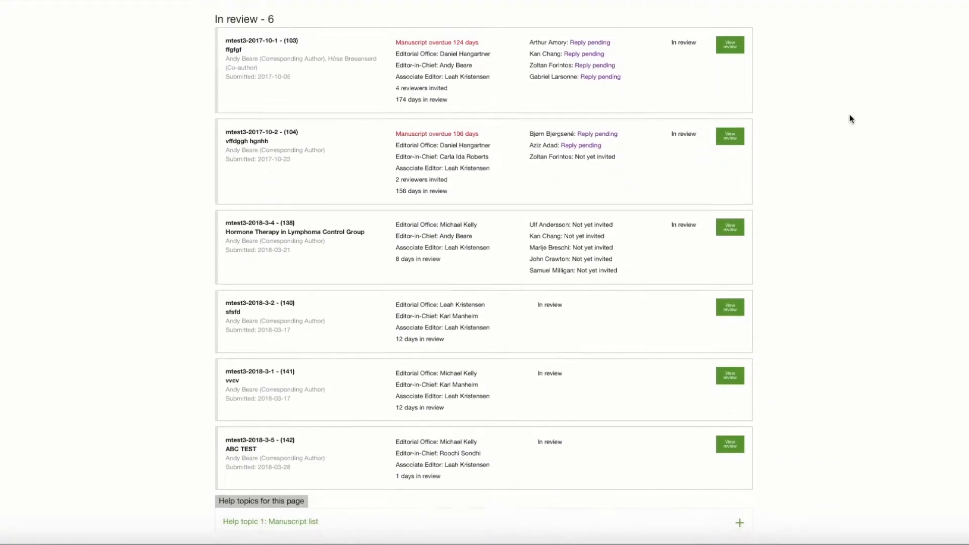
scroll("down", 3)
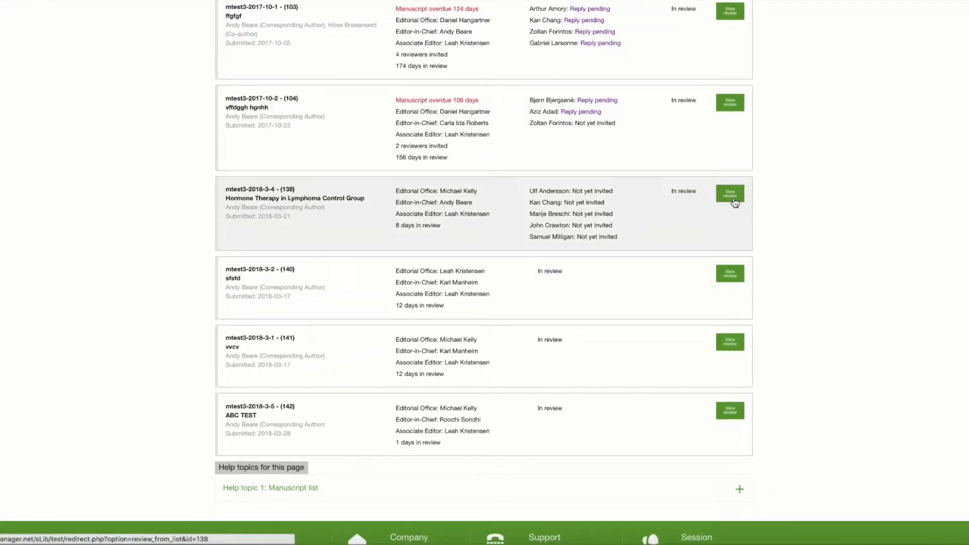
View manuscript 138's review, glance at Details, then return to the Review tab.
left_click(730, 194)
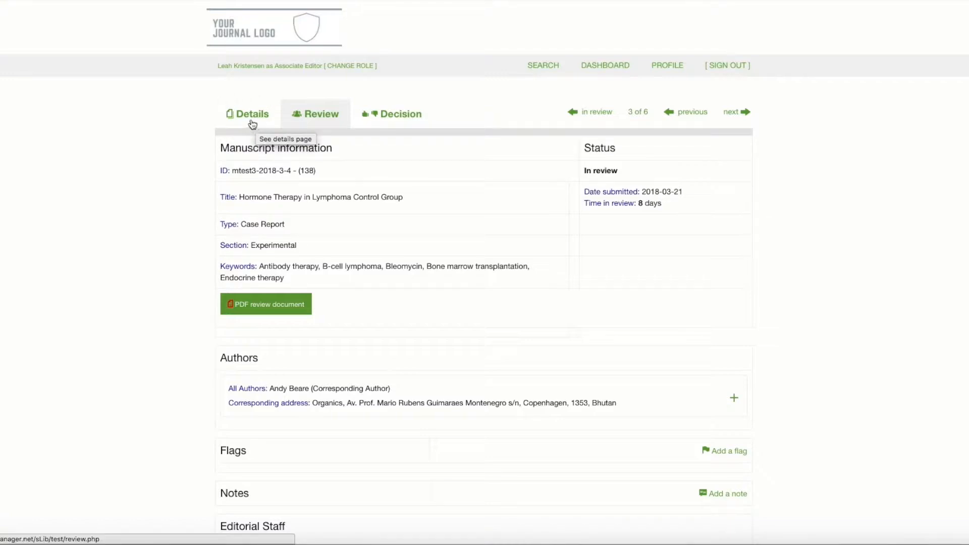
left_click(248, 113)
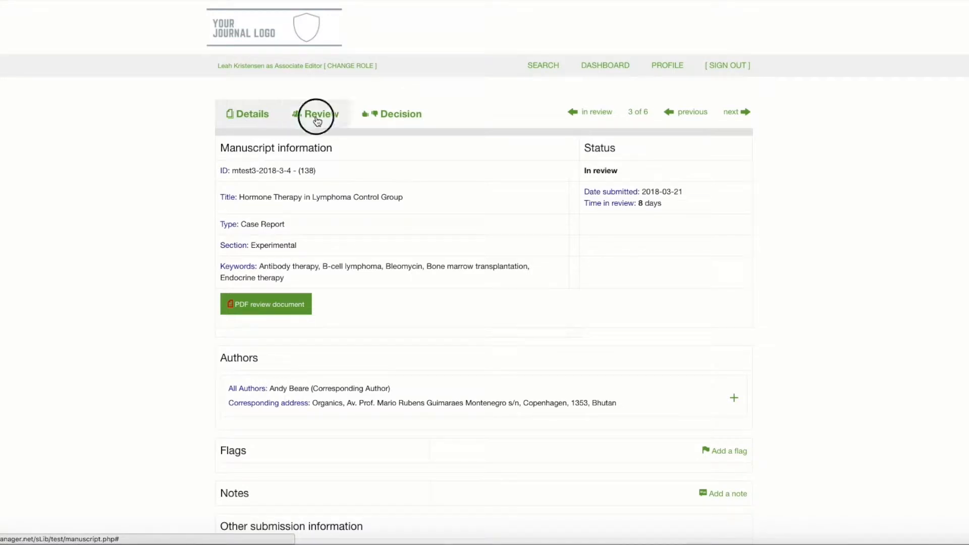
left_click(316, 114)
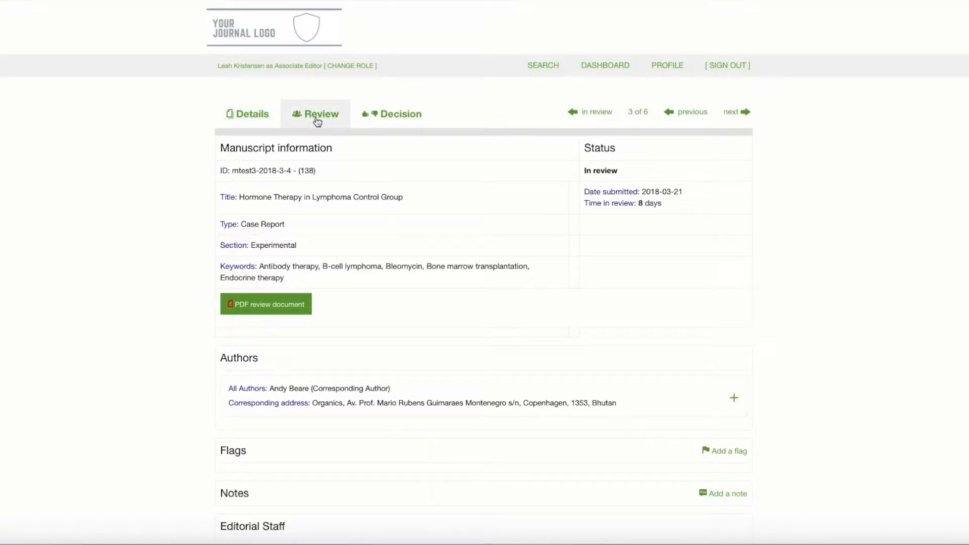
mouse_move(771, 126)
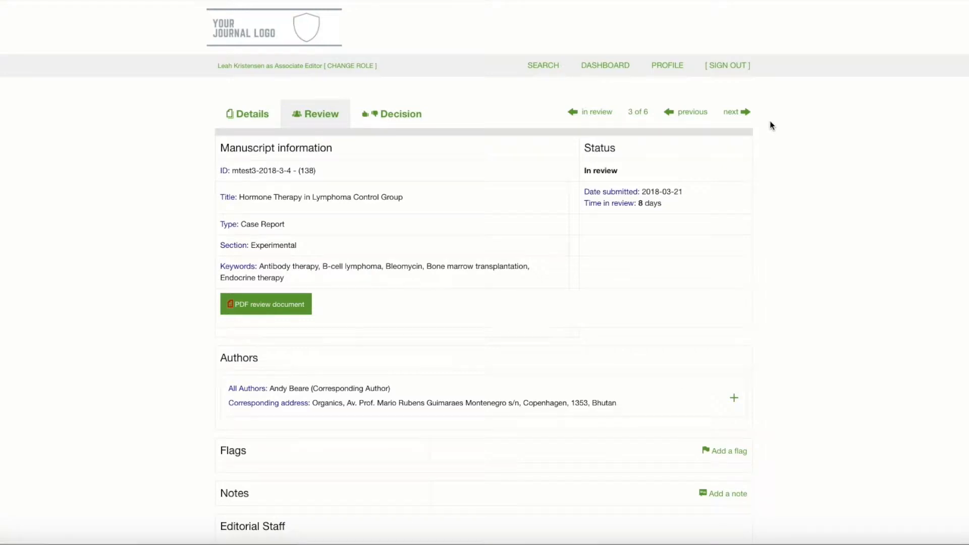
scroll("down", 3)
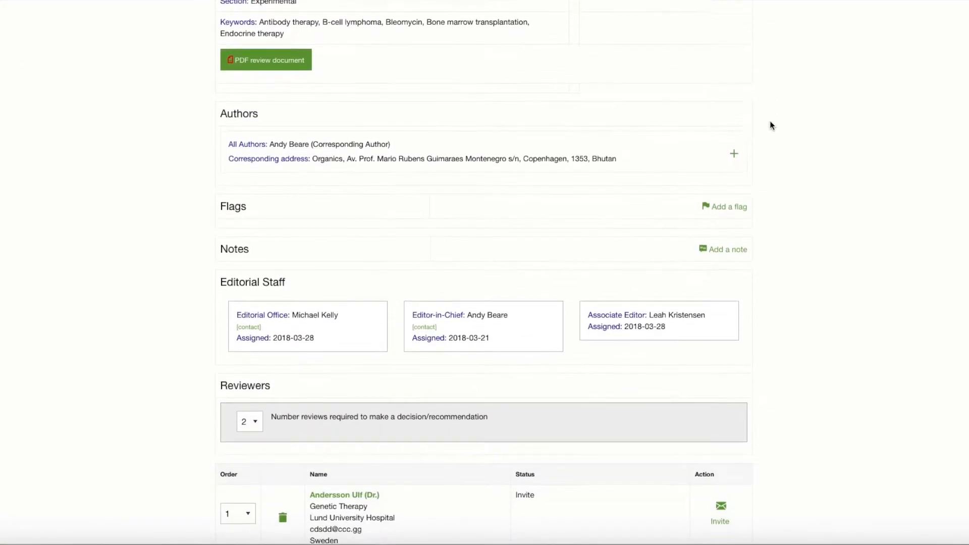
scroll("down", 3)
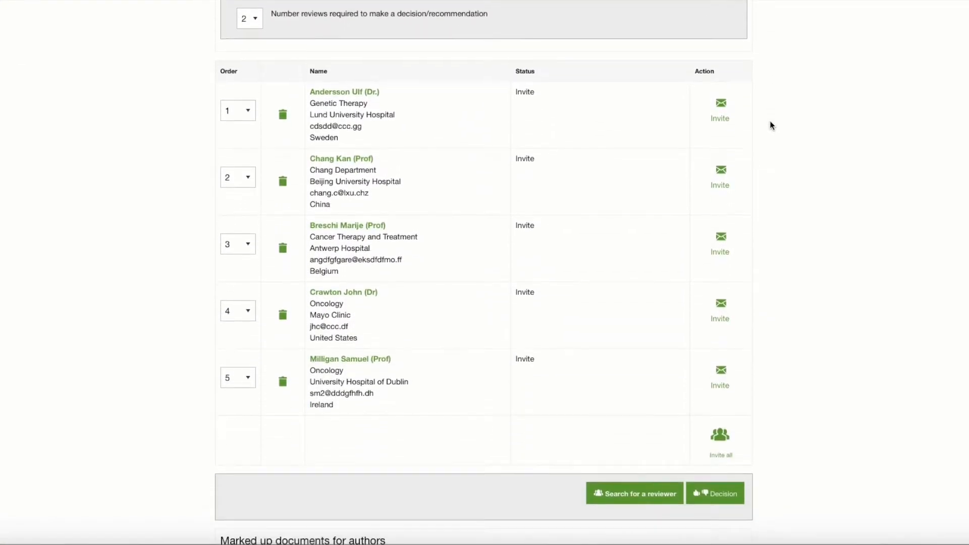
scroll("down", 3)
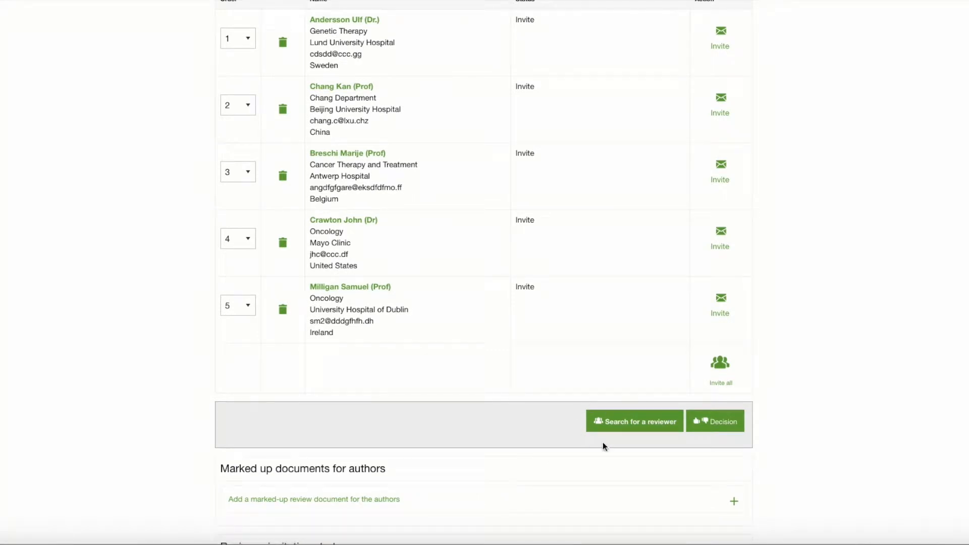
mouse_move(626, 440)
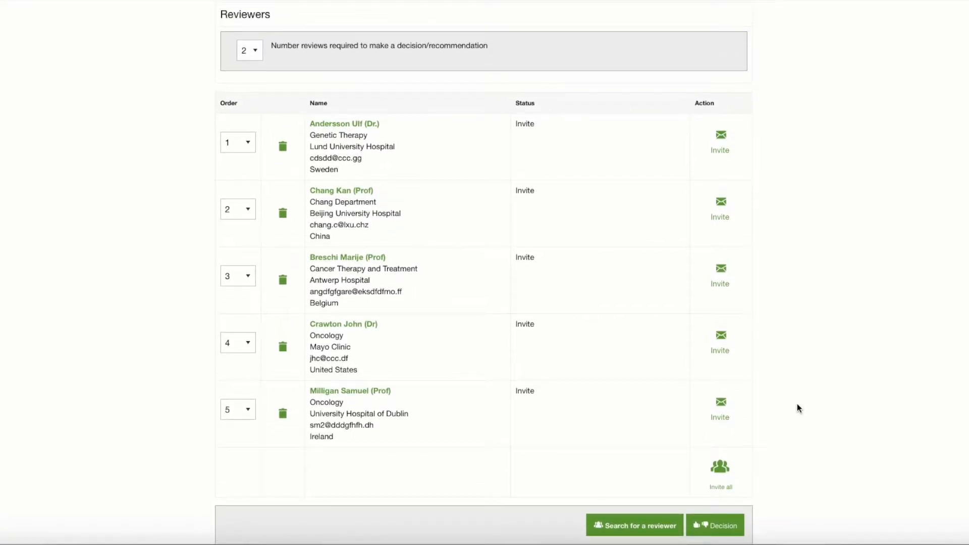
mouse_move(830, 165)
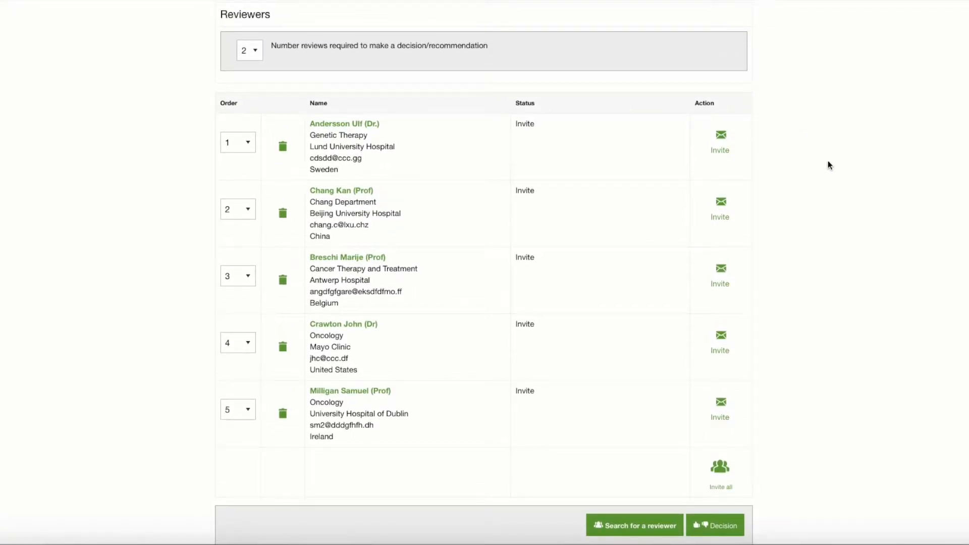
mouse_move(794, 156)
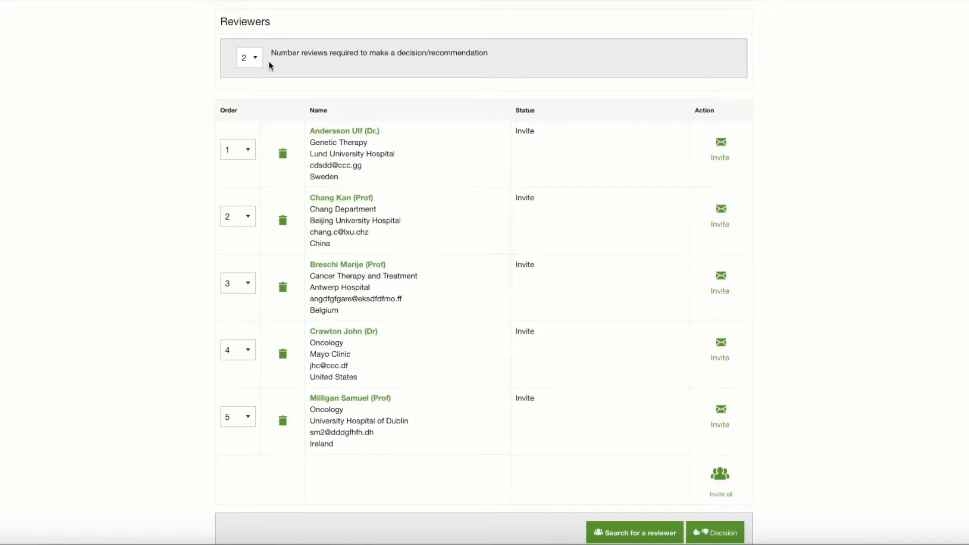
mouse_move(416, 64)
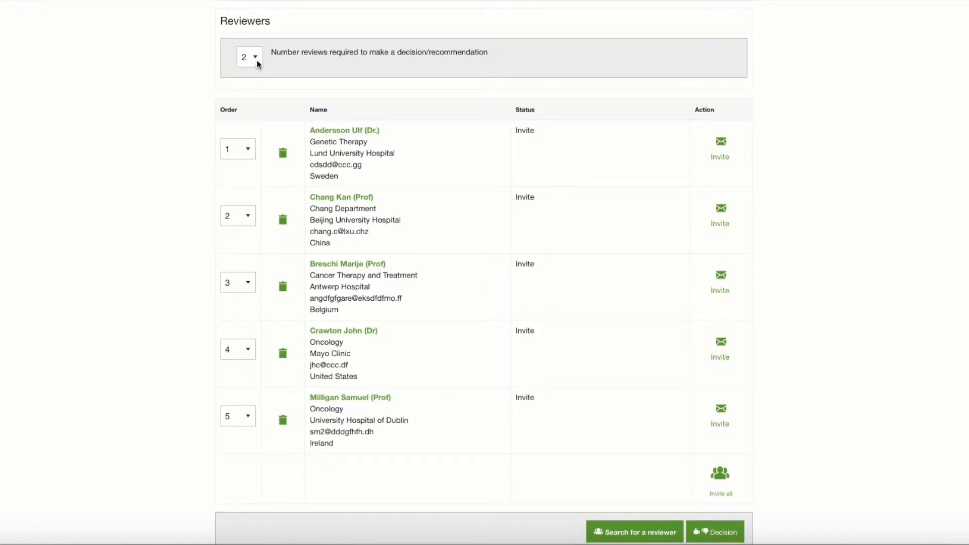
left_click(249, 56)
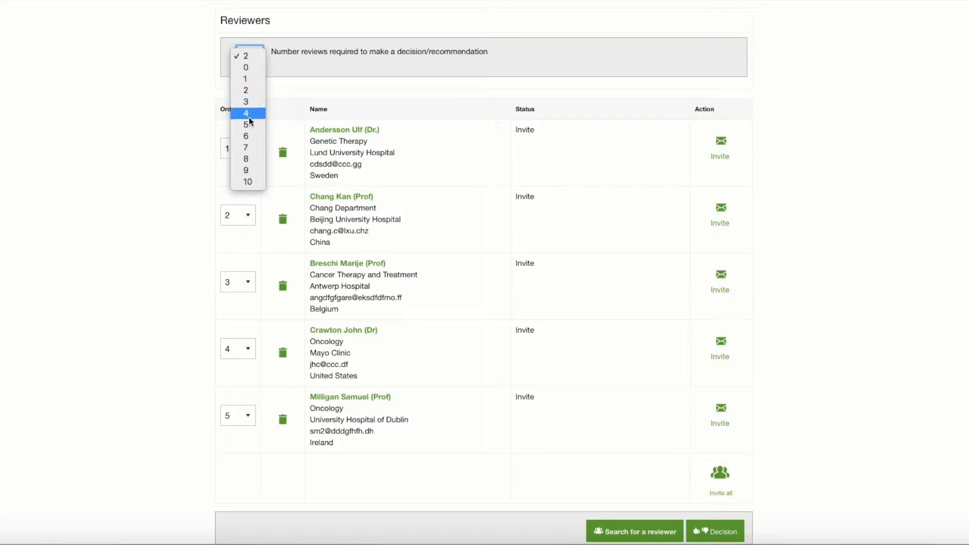
mouse_move(250, 56)
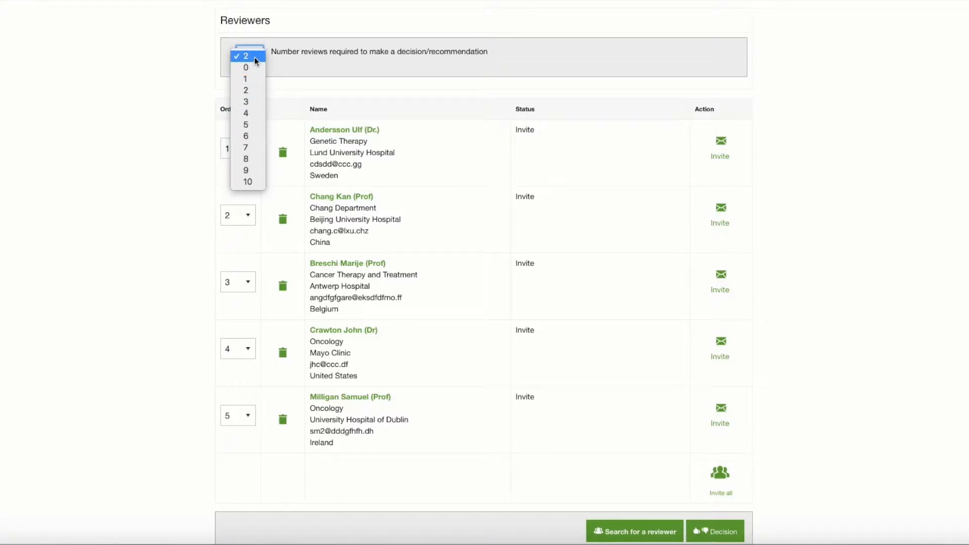
left_click(246, 55)
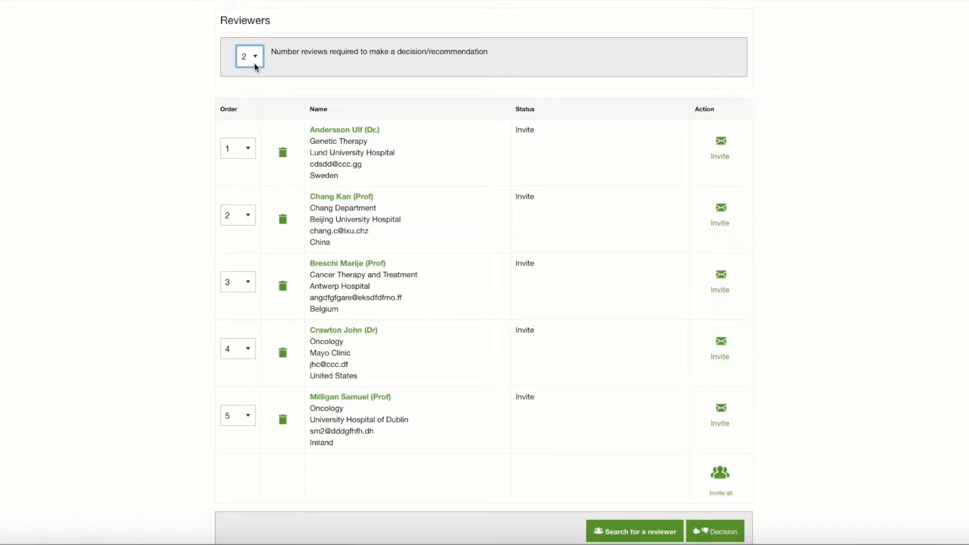
mouse_move(782, 181)
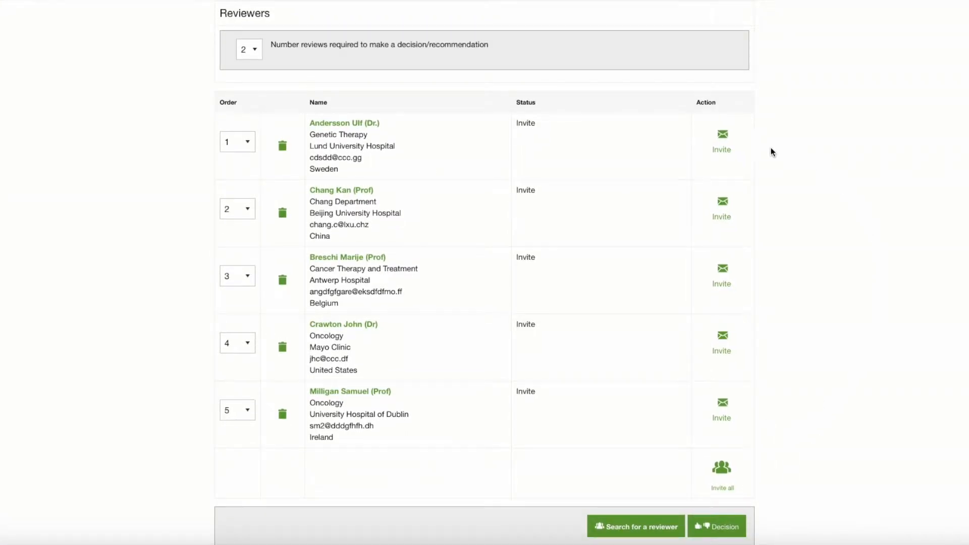
mouse_move(782, 281)
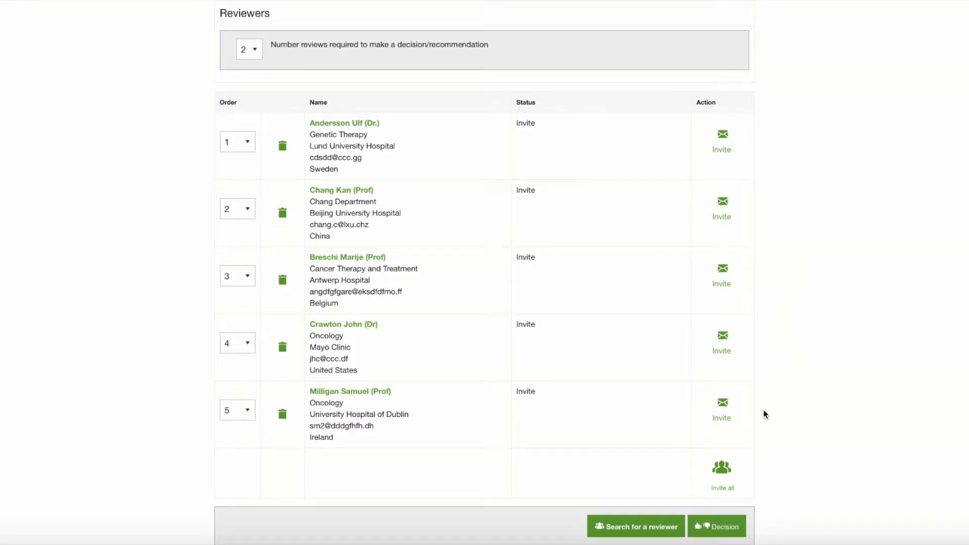
mouse_move(858, 413)
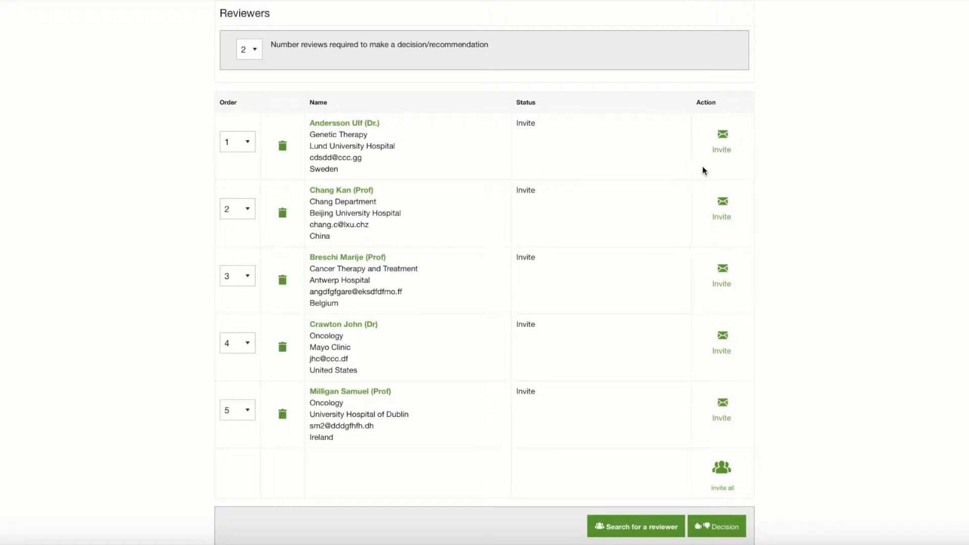
mouse_move(365, 132)
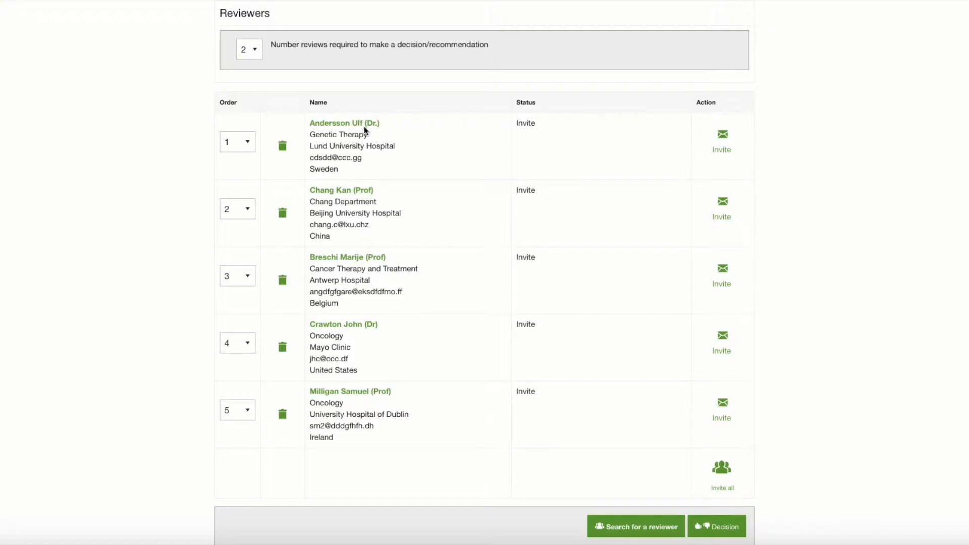
mouse_move(887, 250)
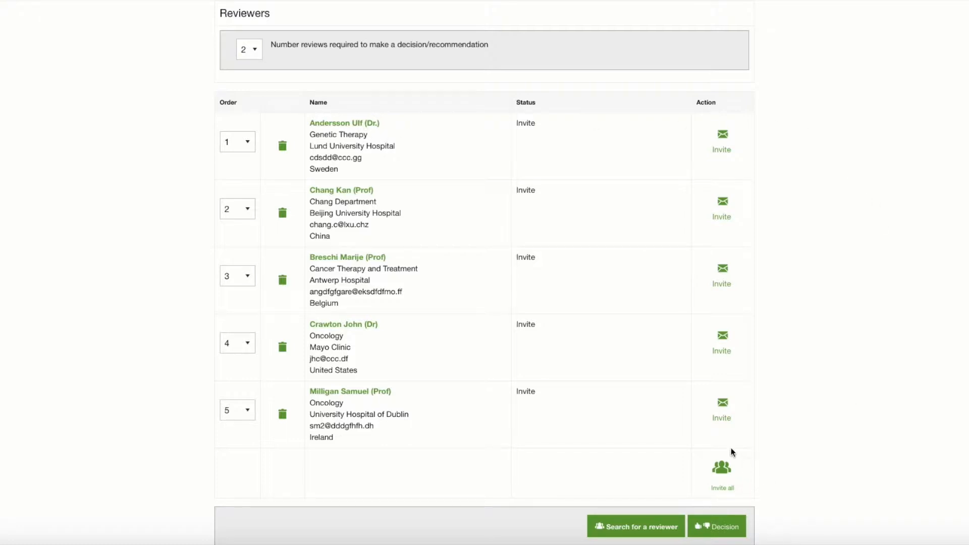
mouse_move(761, 130)
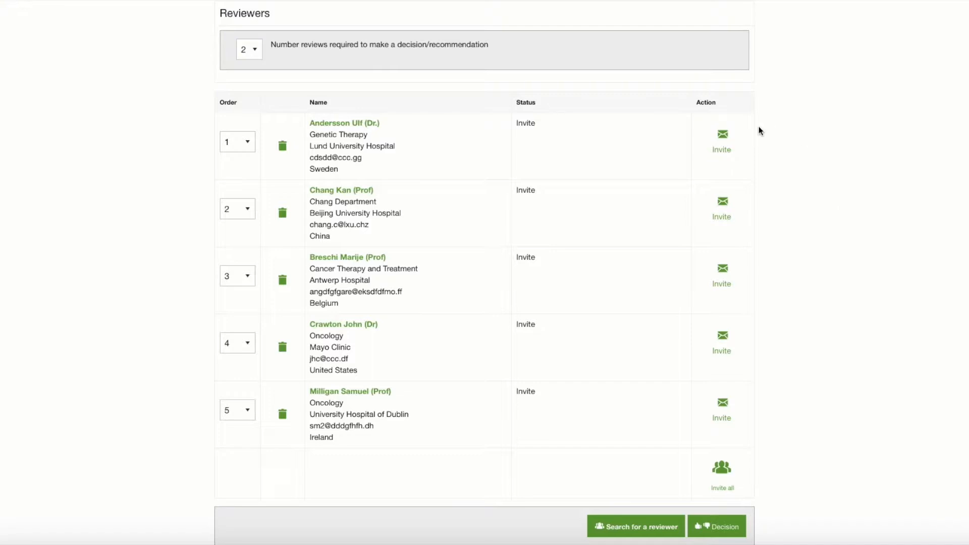
mouse_move(722, 476)
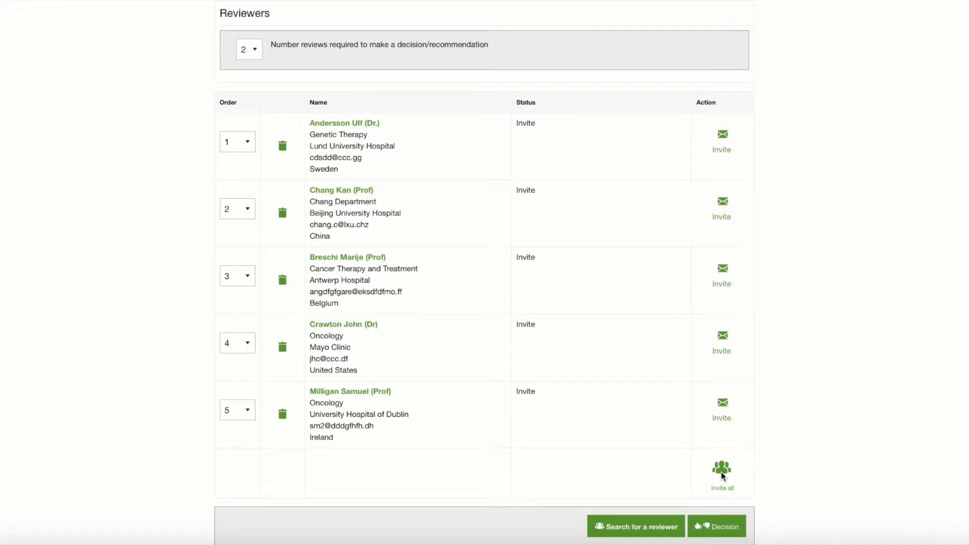
mouse_move(735, 474)
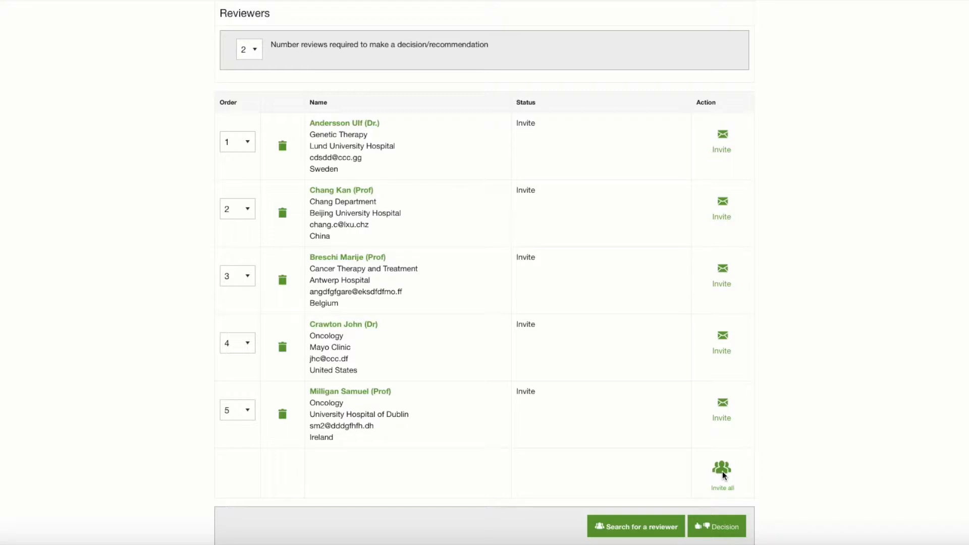
mouse_move(765, 439)
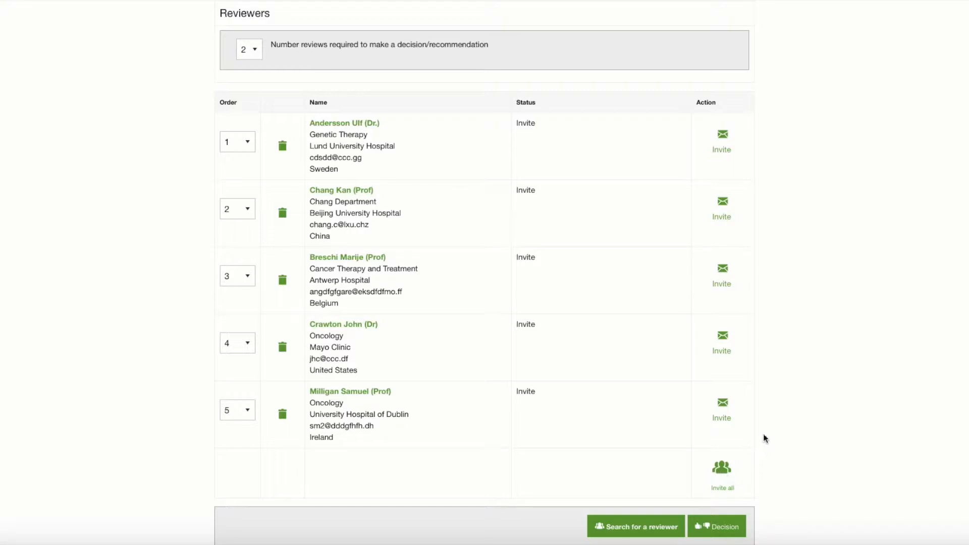
mouse_move(766, 292)
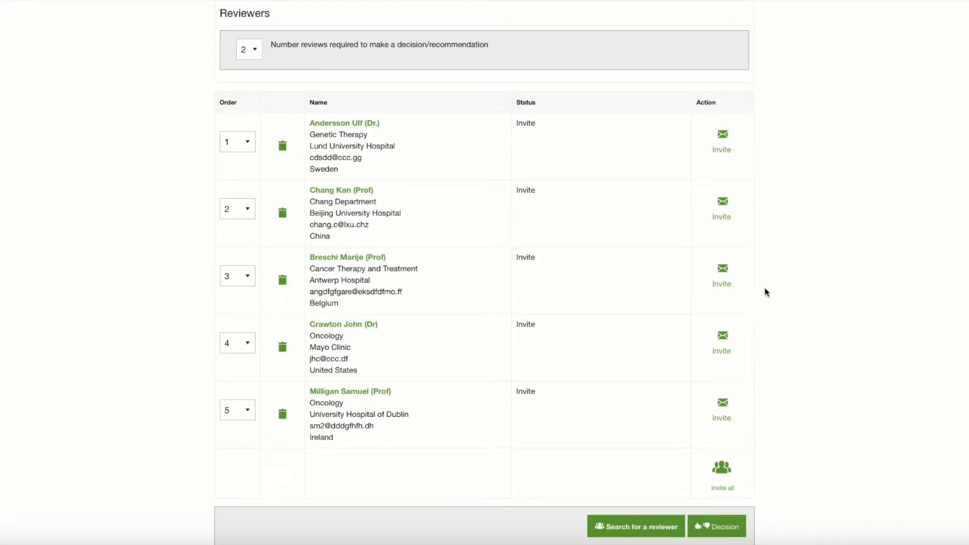
mouse_move(782, 160)
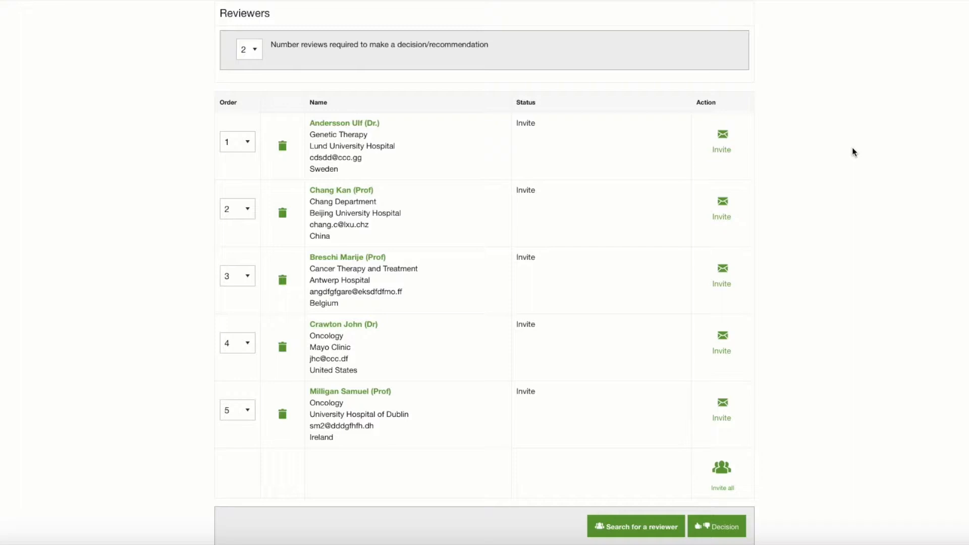
mouse_move(739, 127)
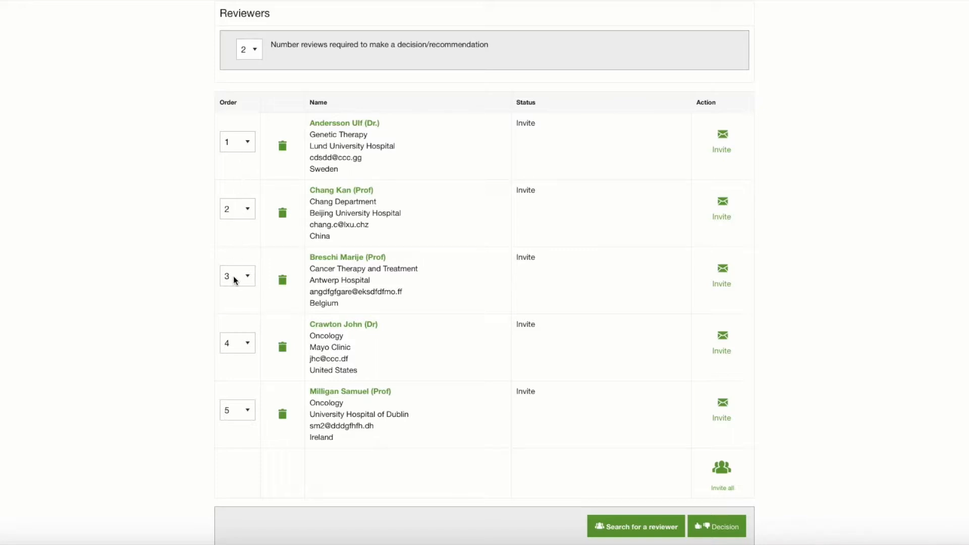
mouse_move(234, 416)
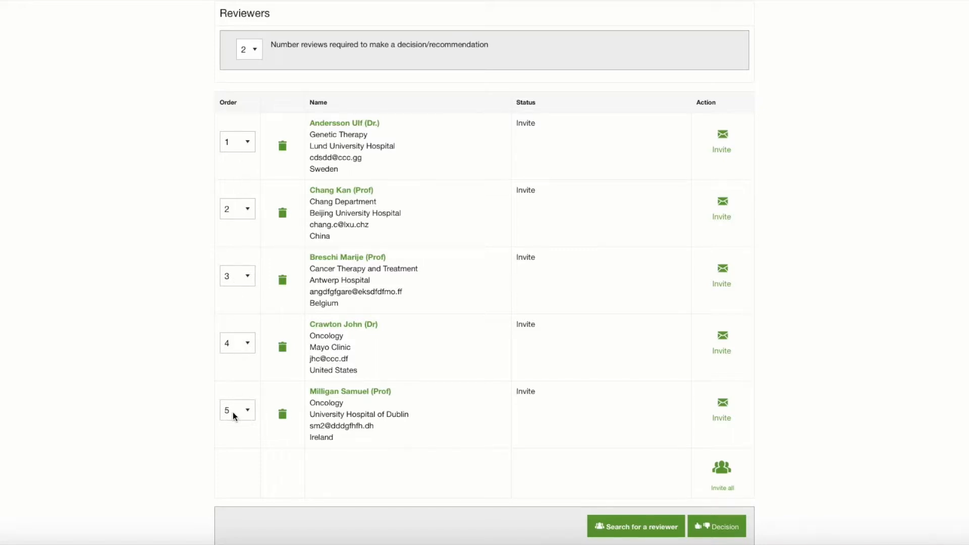
mouse_move(405, 141)
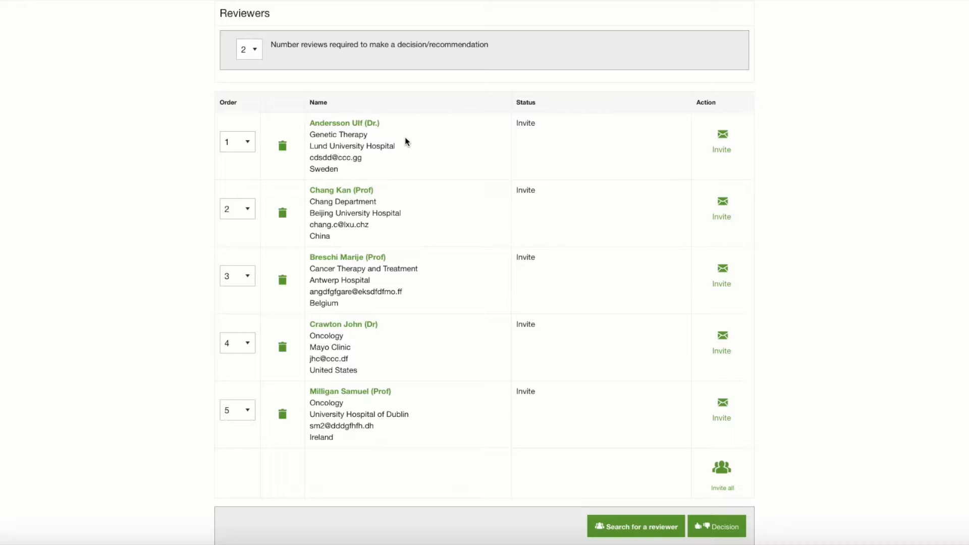
mouse_move(739, 147)
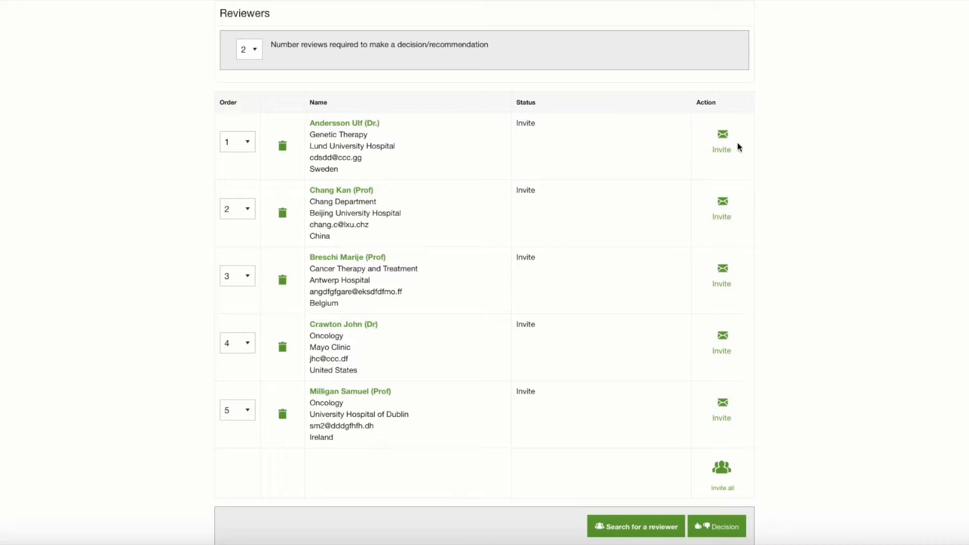
mouse_move(724, 140)
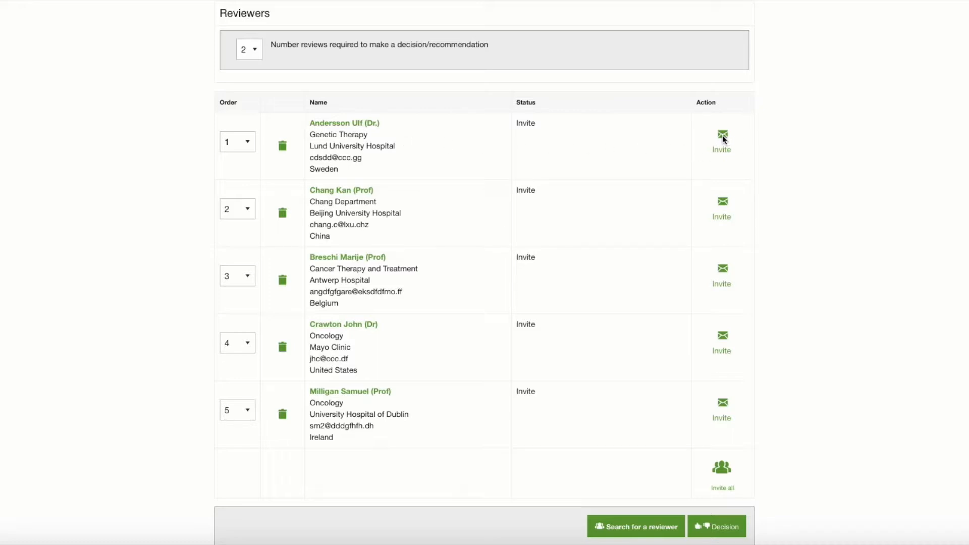
left_click(721, 135)
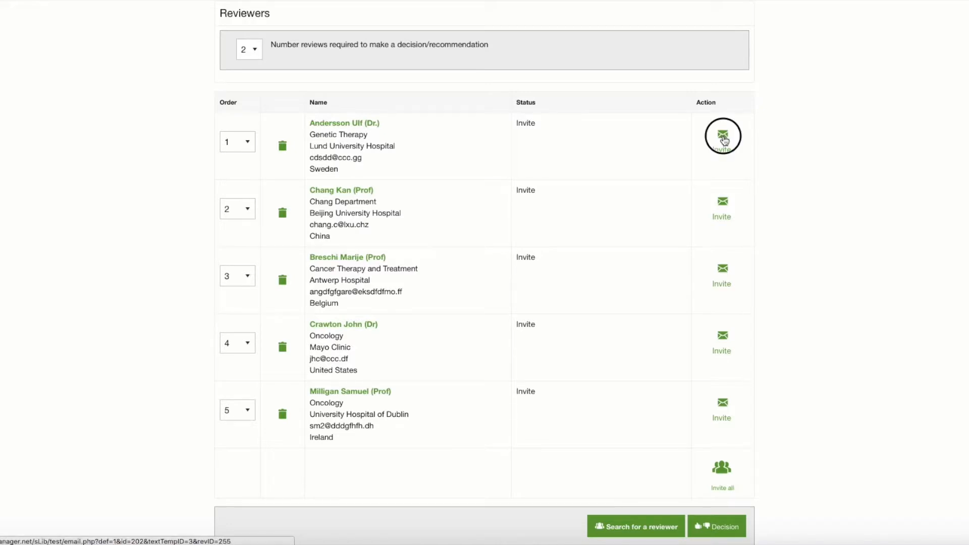
Review the Reviewer Invitation email to Dr. Andersson, then save and send it.
left_click(722, 135)
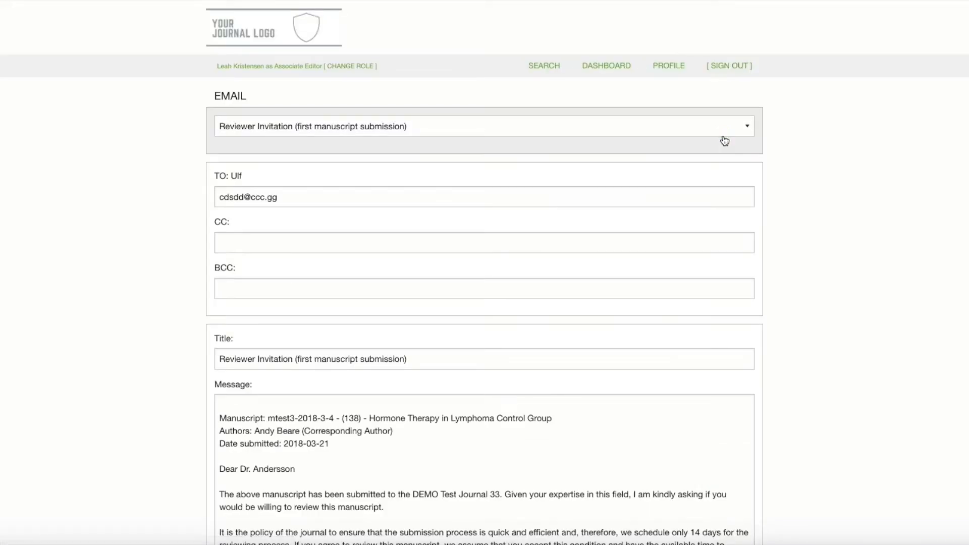
mouse_move(793, 145)
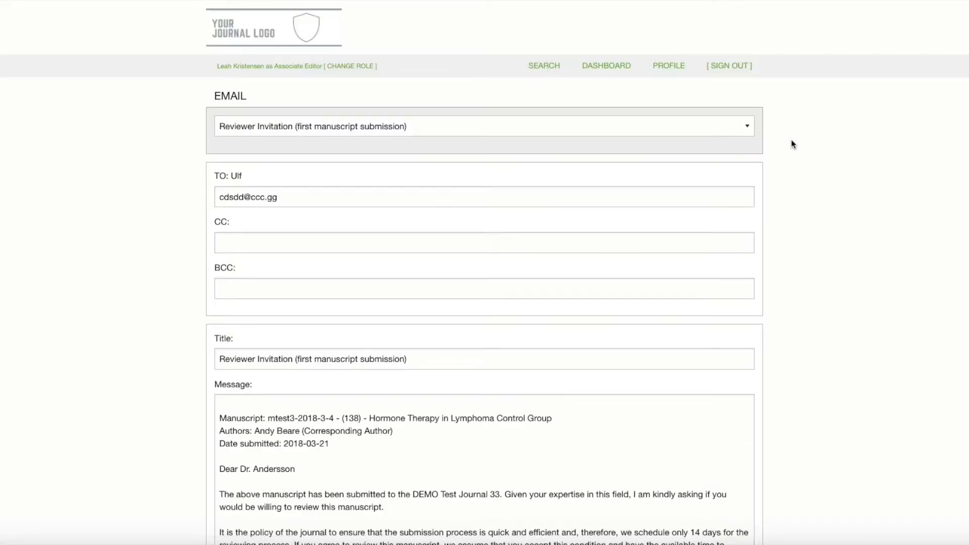
scroll("down", 3)
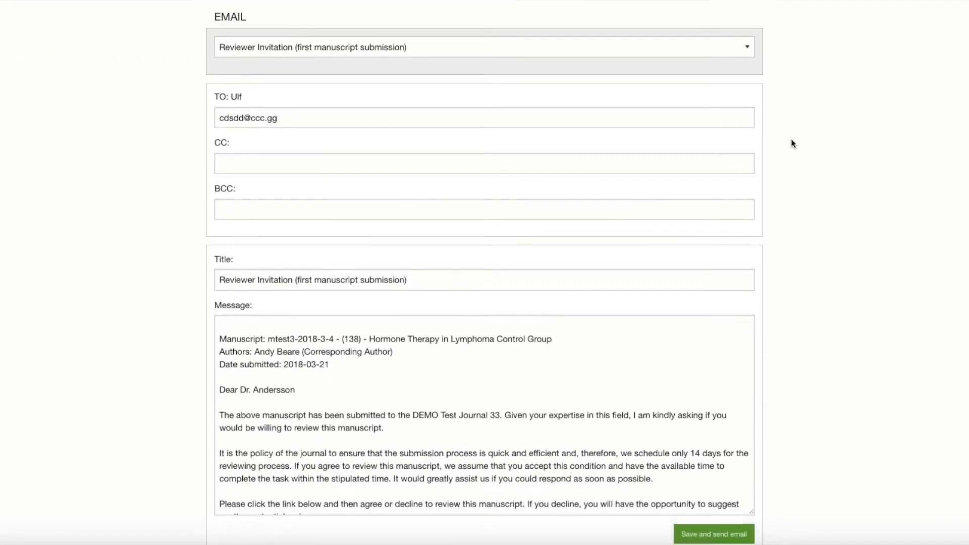
scroll("down", 3)
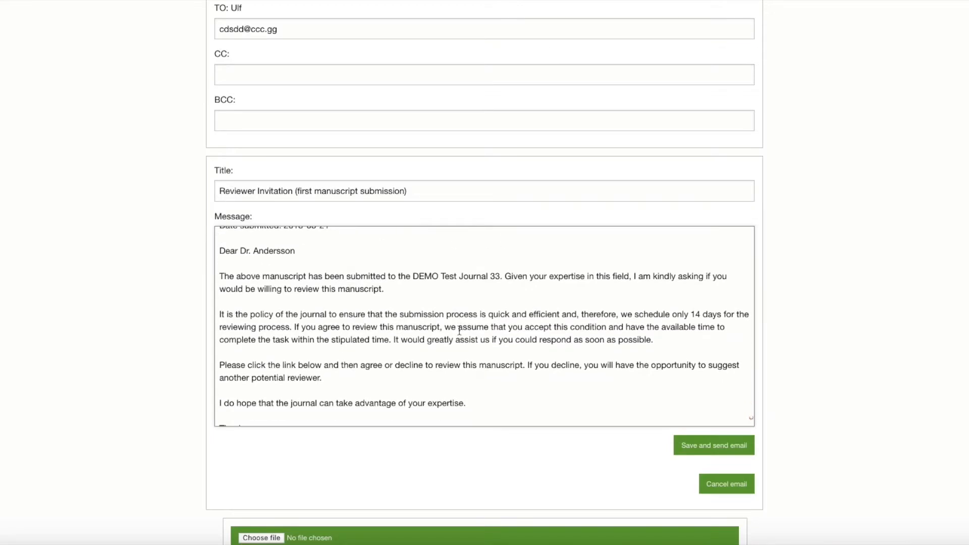
scroll("down", 3)
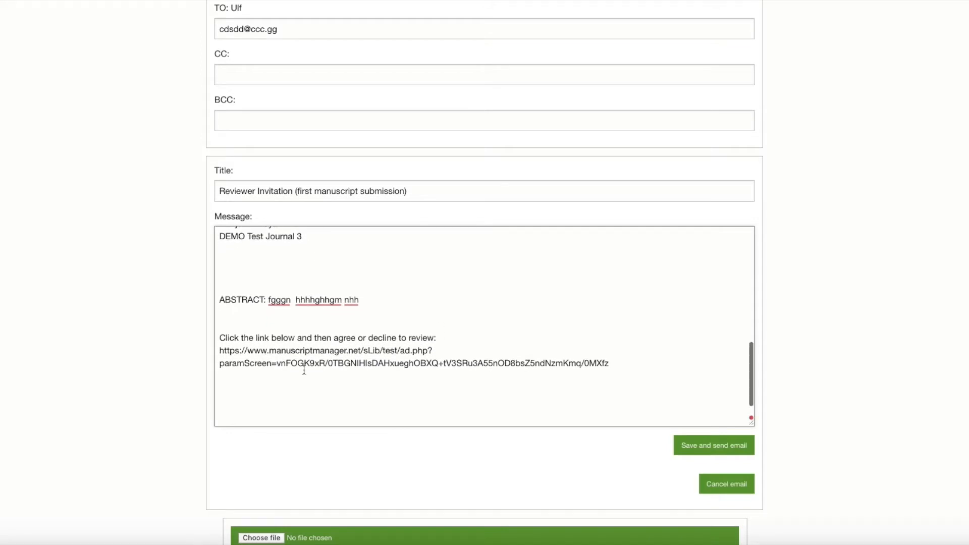
mouse_move(626, 368)
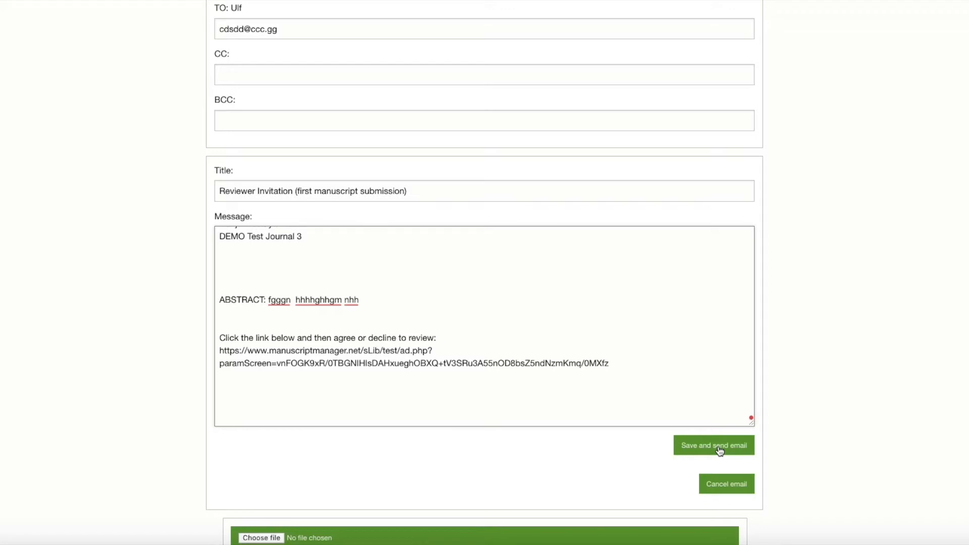
left_click(713, 445)
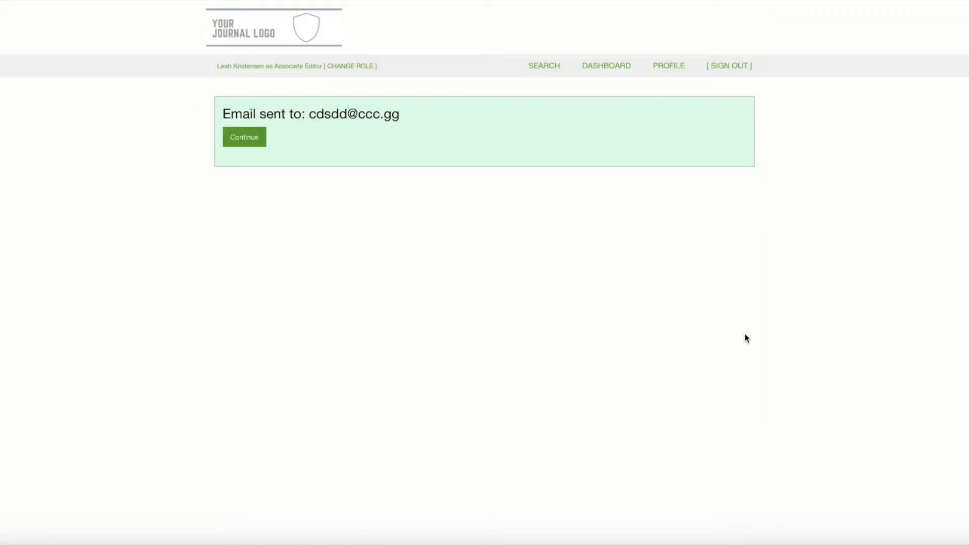
mouse_move(262, 181)
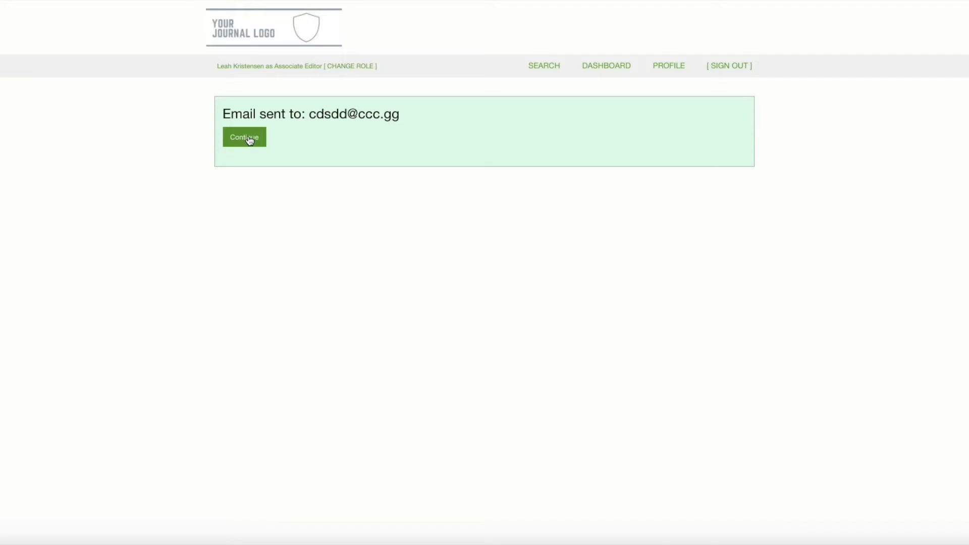
left_click(243, 137)
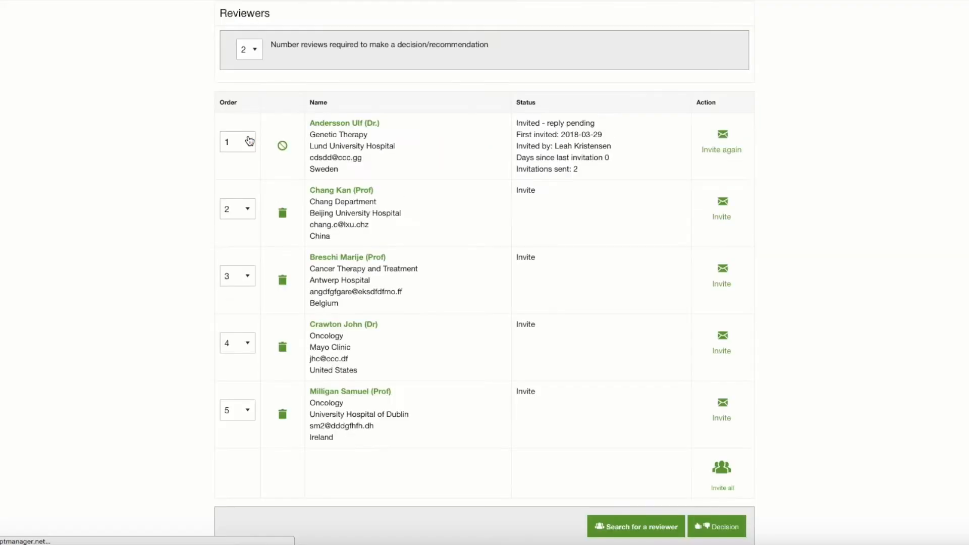
mouse_move(819, 75)
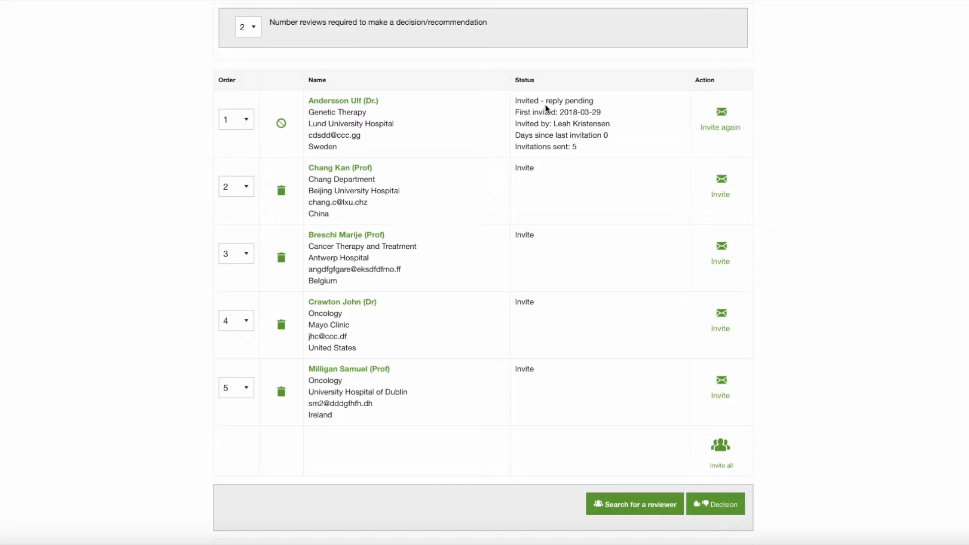
mouse_move(578, 112)
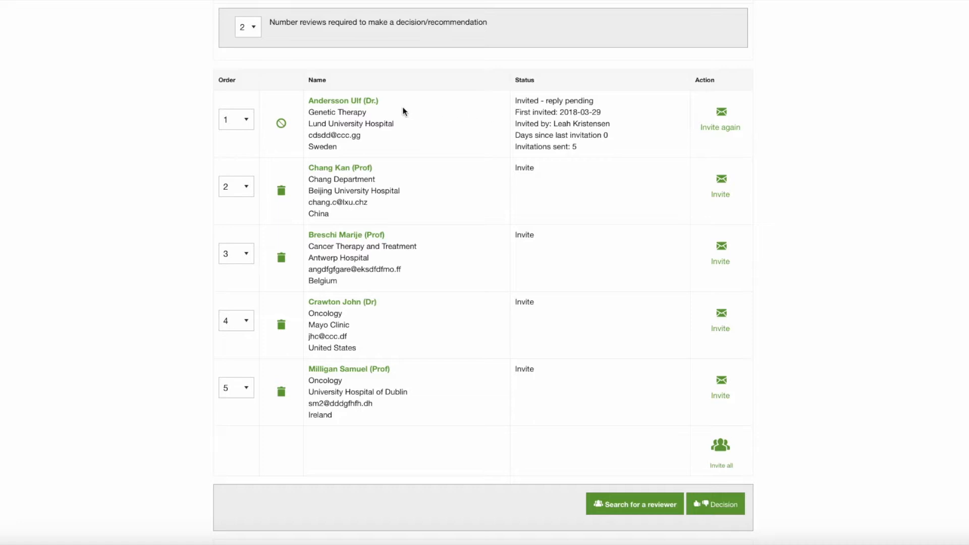
mouse_move(273, 119)
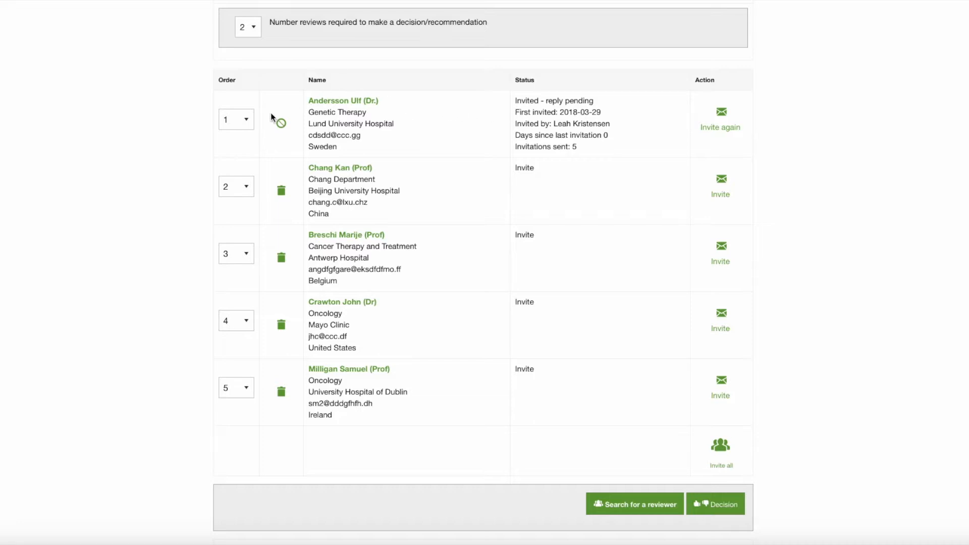
mouse_move(283, 136)
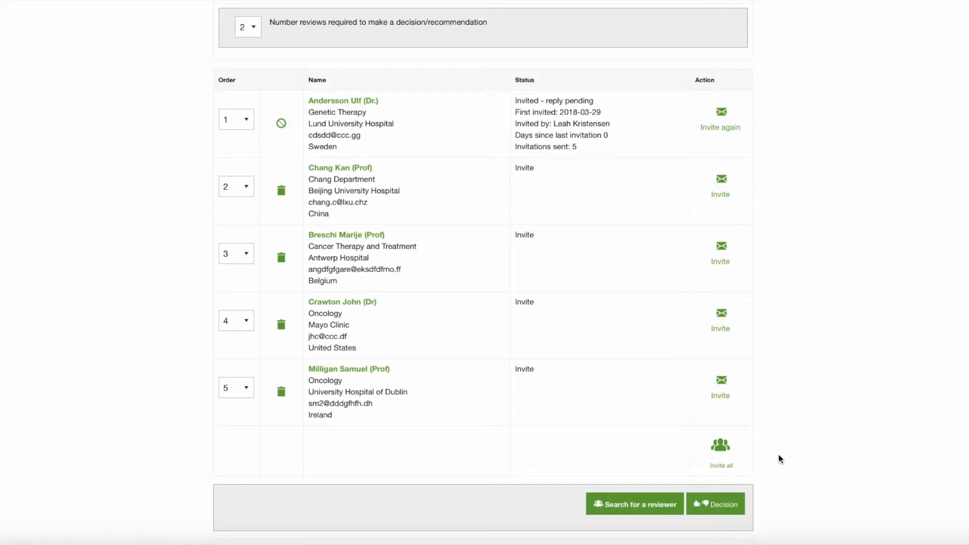
mouse_move(772, 117)
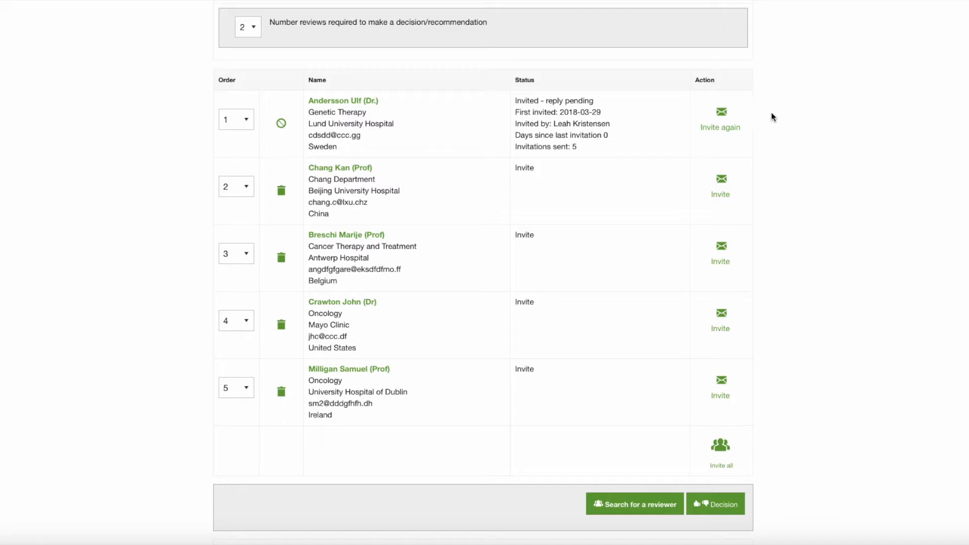
mouse_move(281, 123)
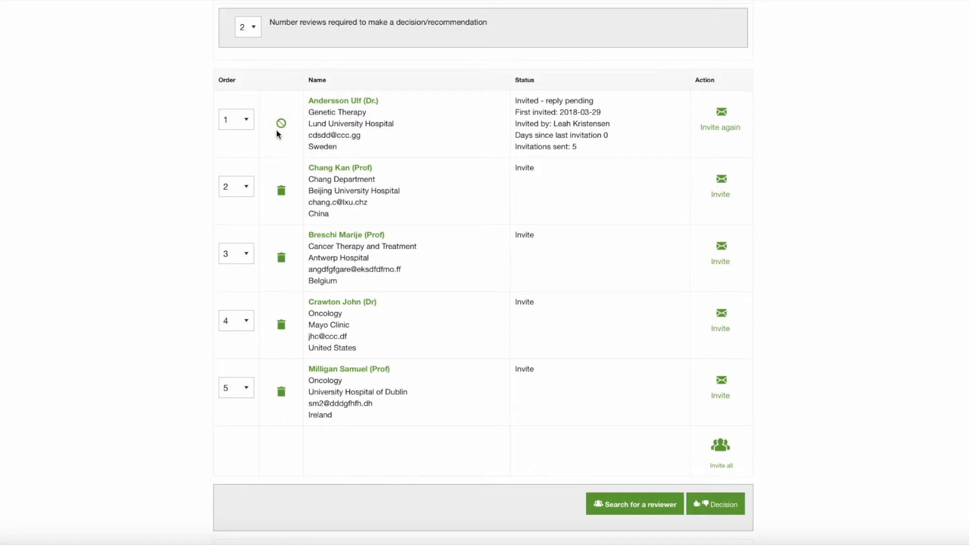
mouse_move(281, 123)
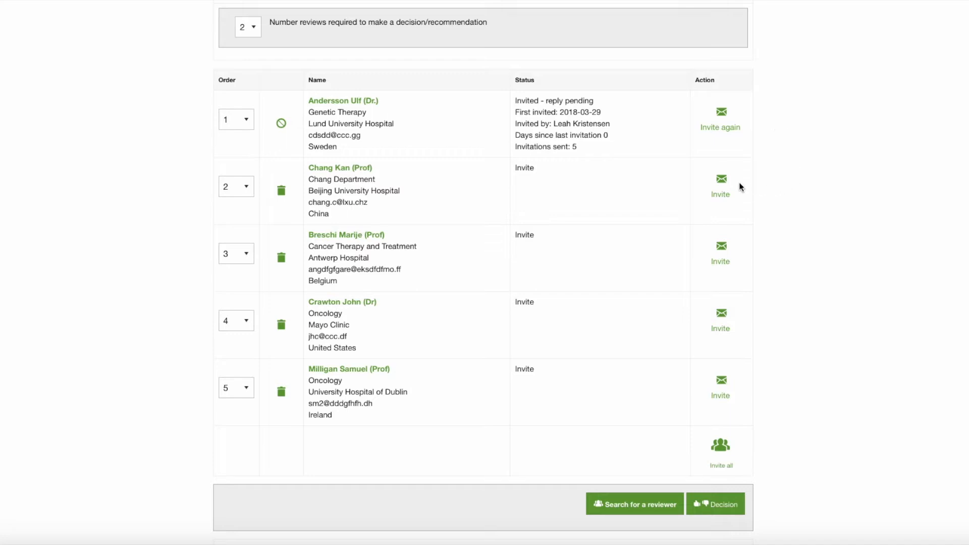
mouse_move(812, 187)
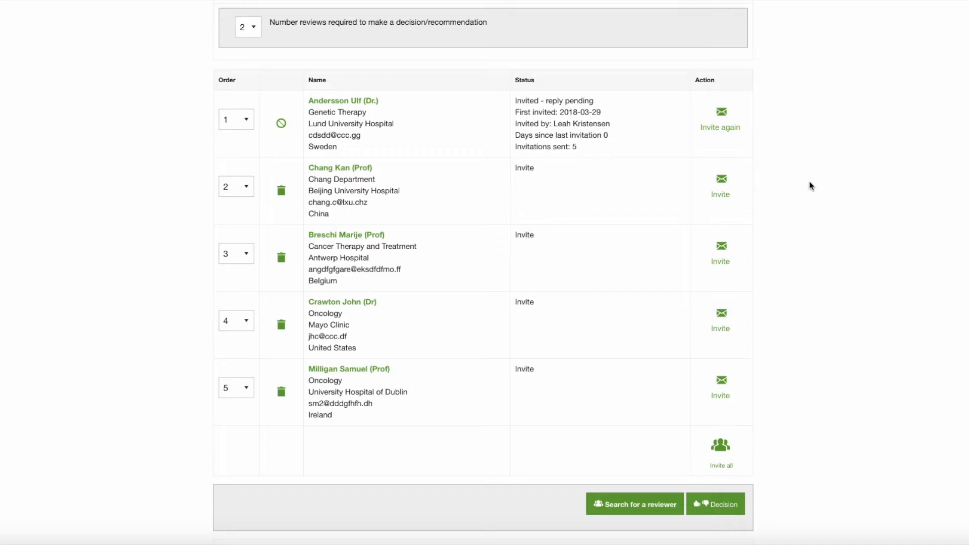
scroll("down", 3)
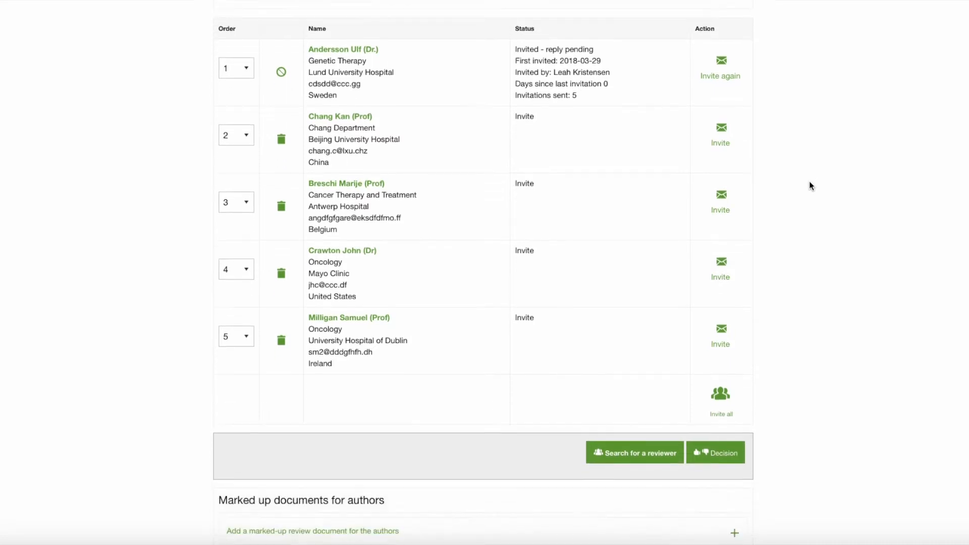
scroll("down", 3)
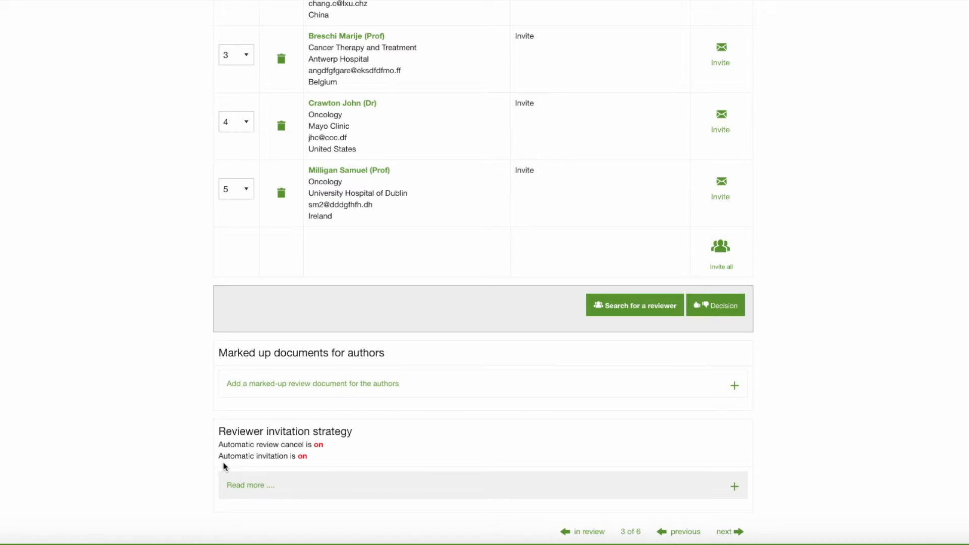
mouse_move(736, 454)
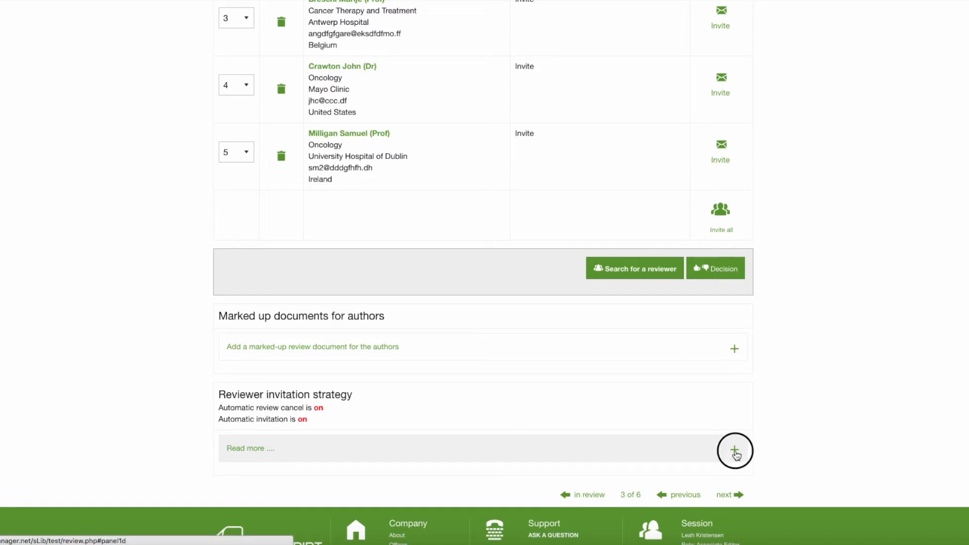
left_click(734, 449)
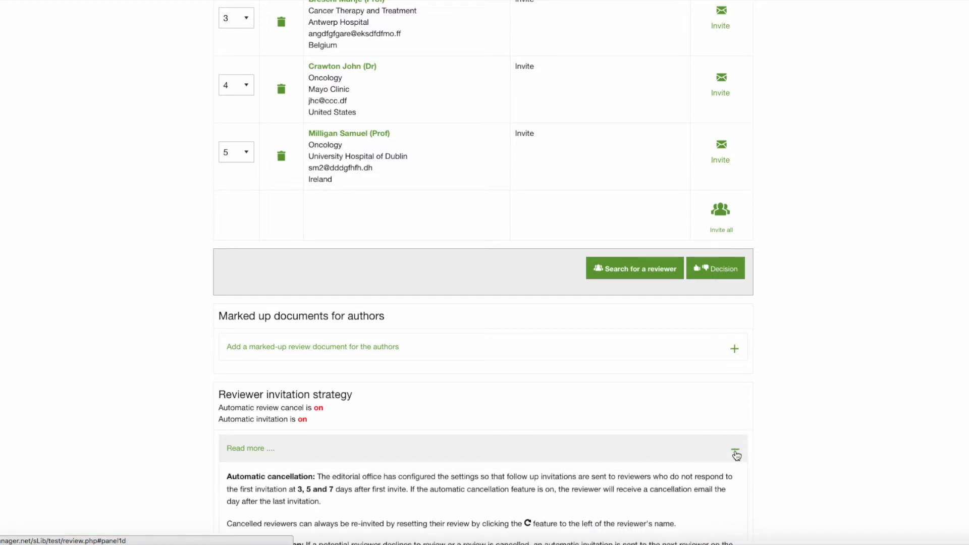
left_click(736, 454)
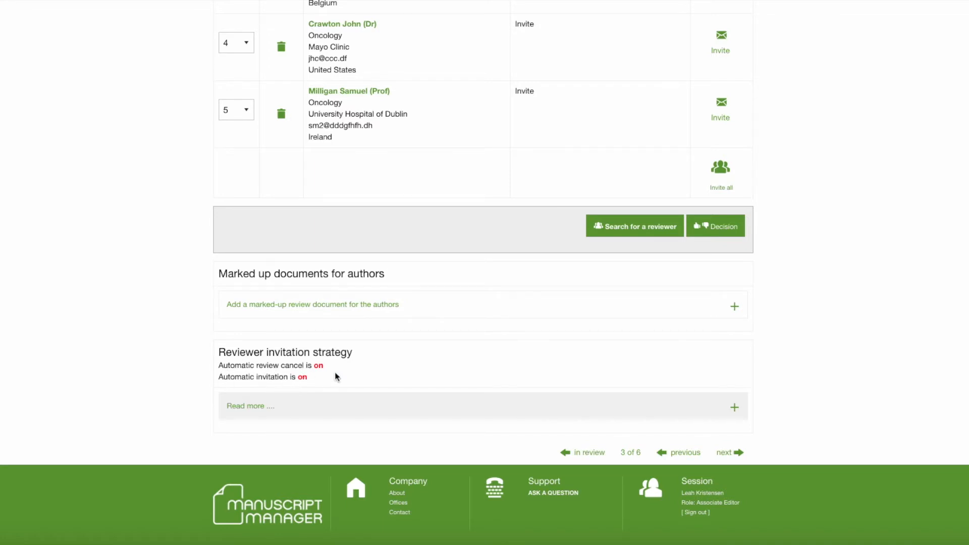
scroll("up", 3)
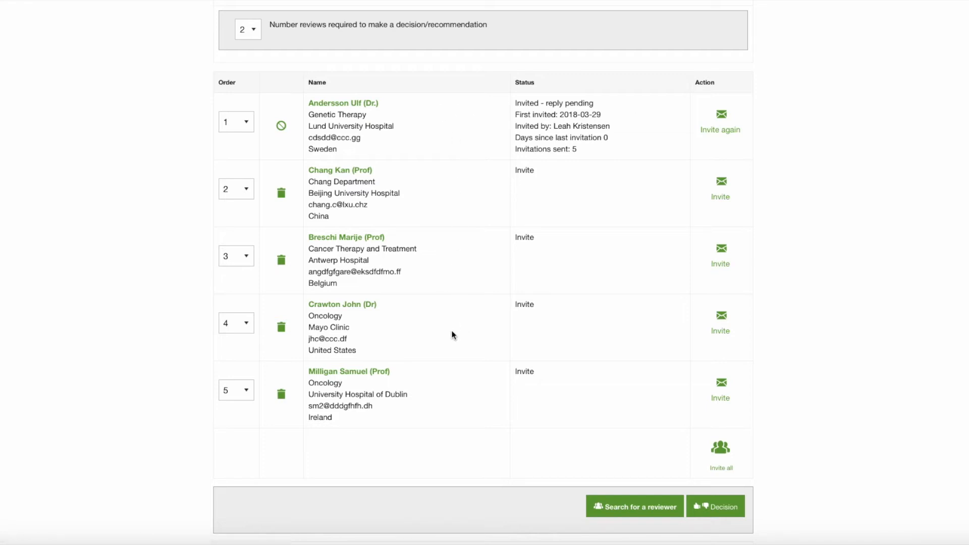
mouse_move(455, 408)
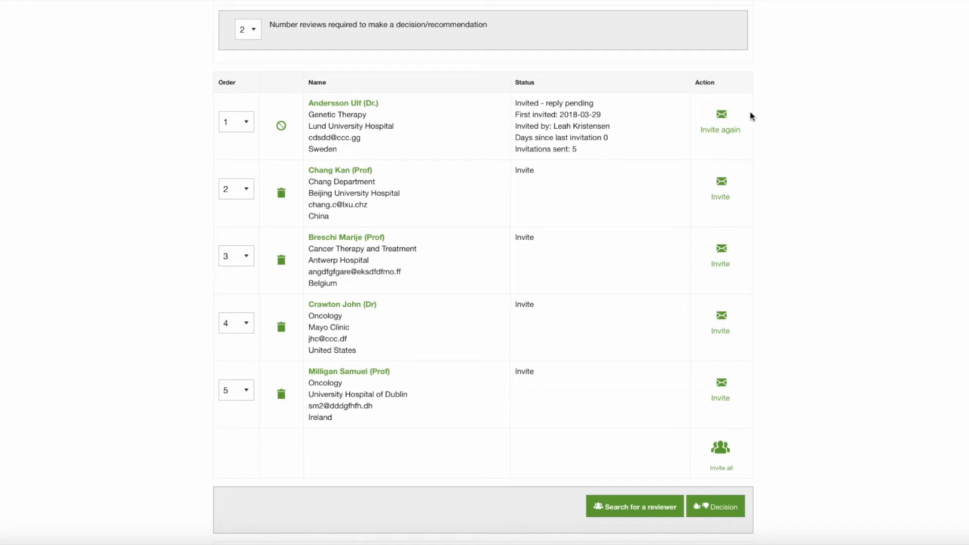
mouse_move(735, 119)
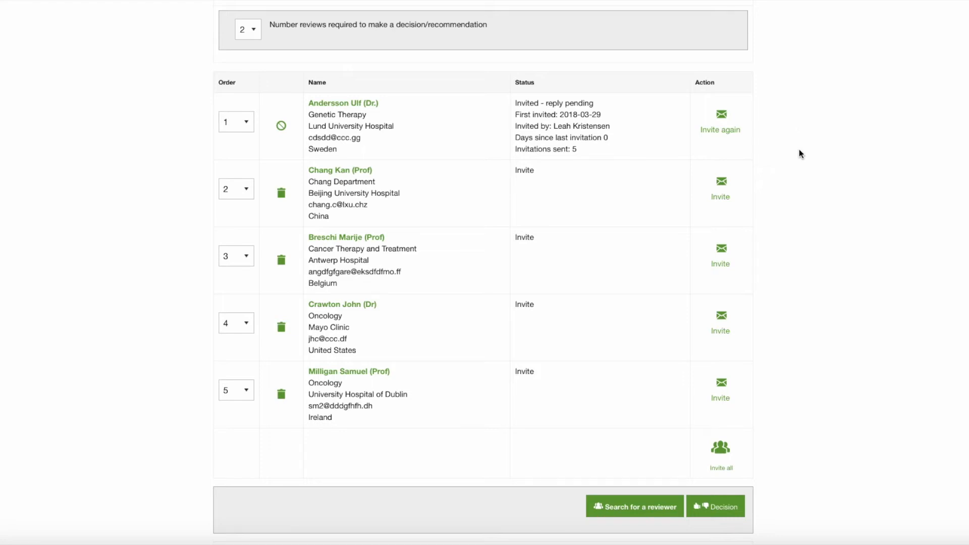
mouse_move(801, 173)
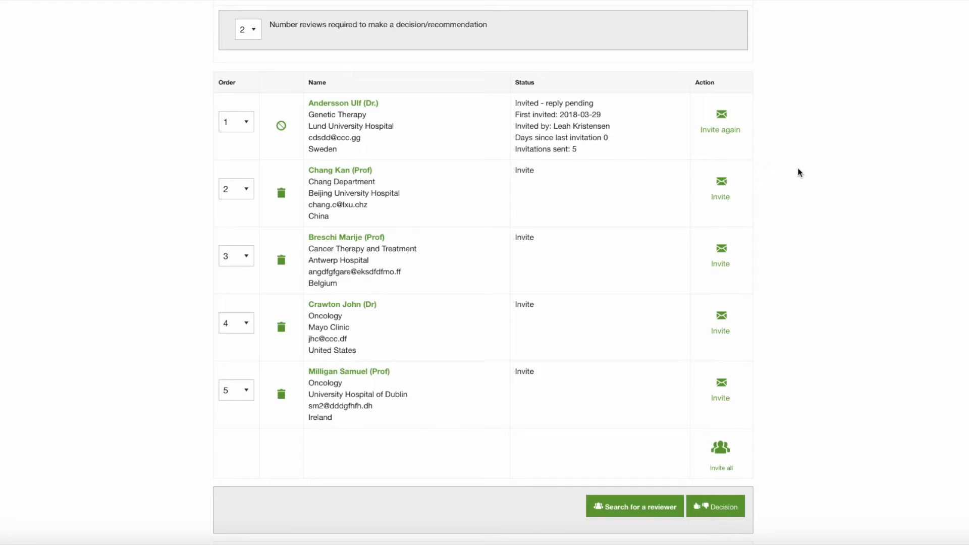
mouse_move(782, 231)
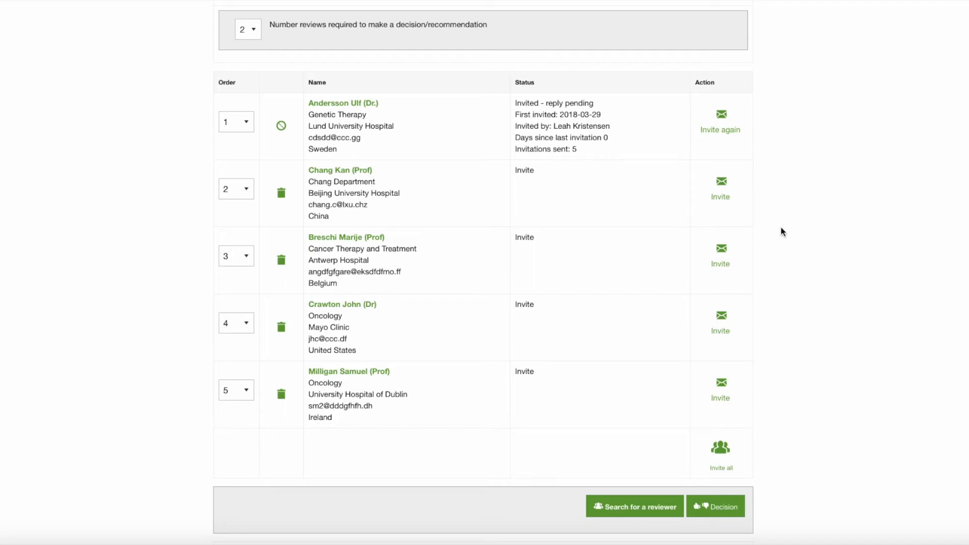
mouse_move(797, 272)
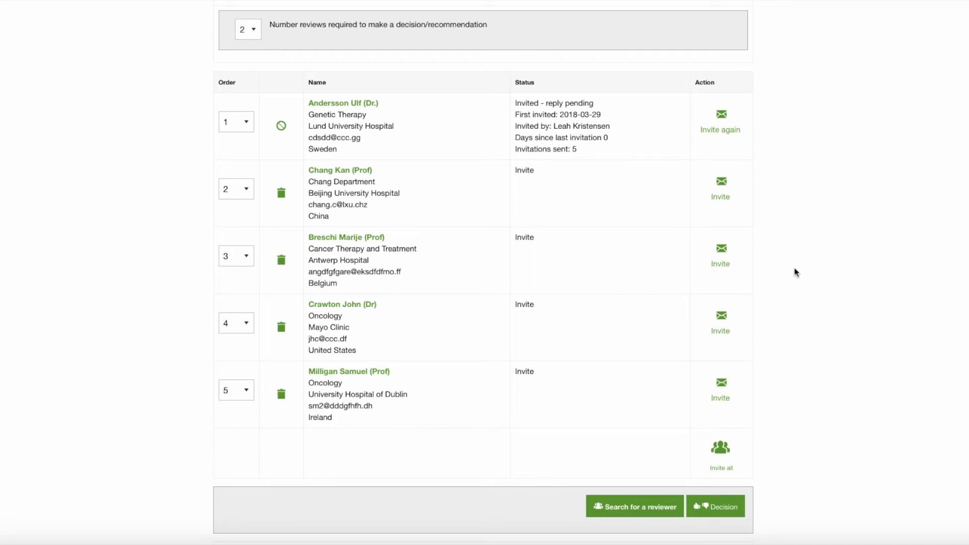
mouse_move(405, 33)
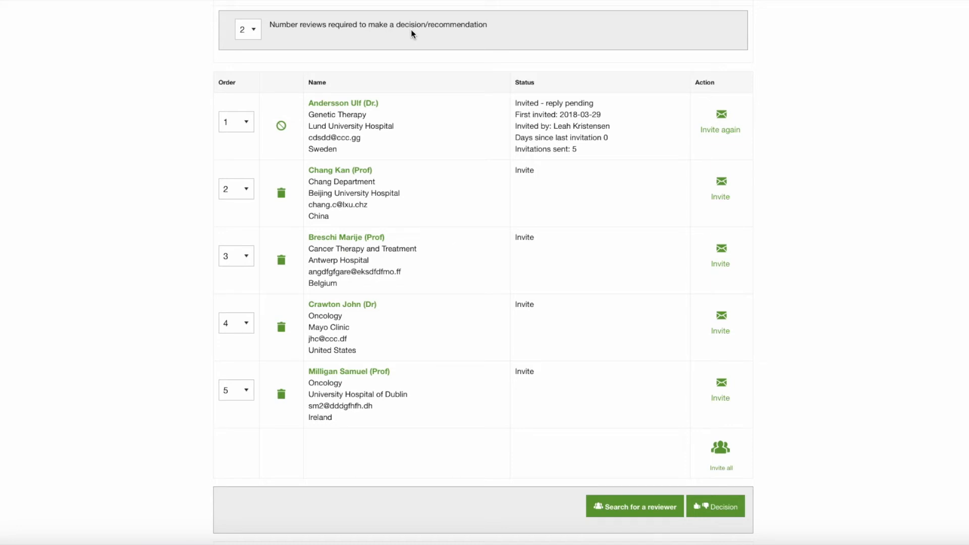
mouse_move(814, 60)
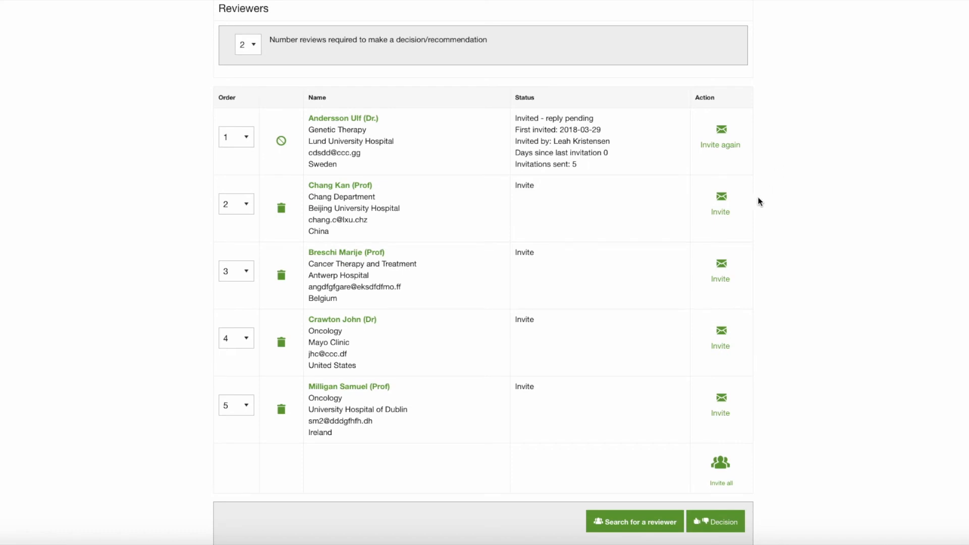
mouse_move(743, 334)
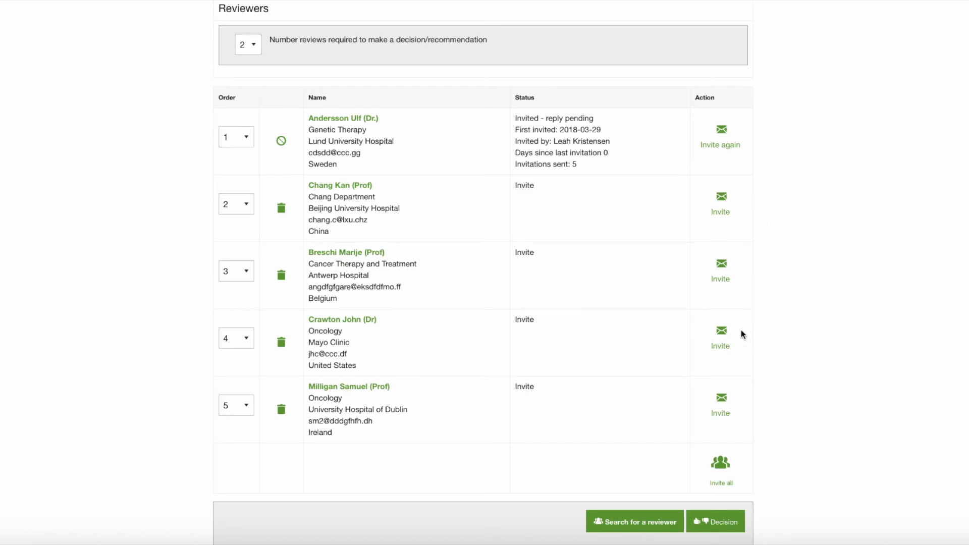
mouse_move(856, 267)
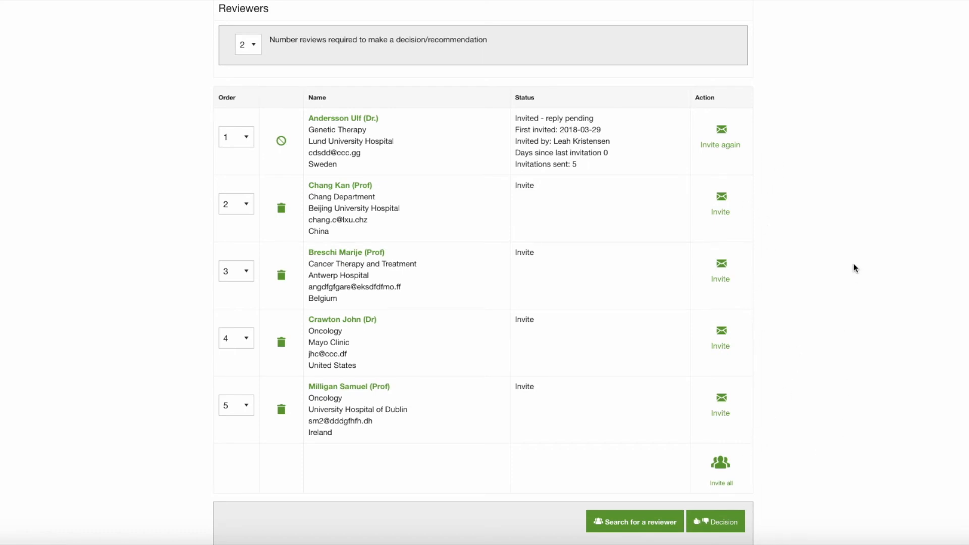